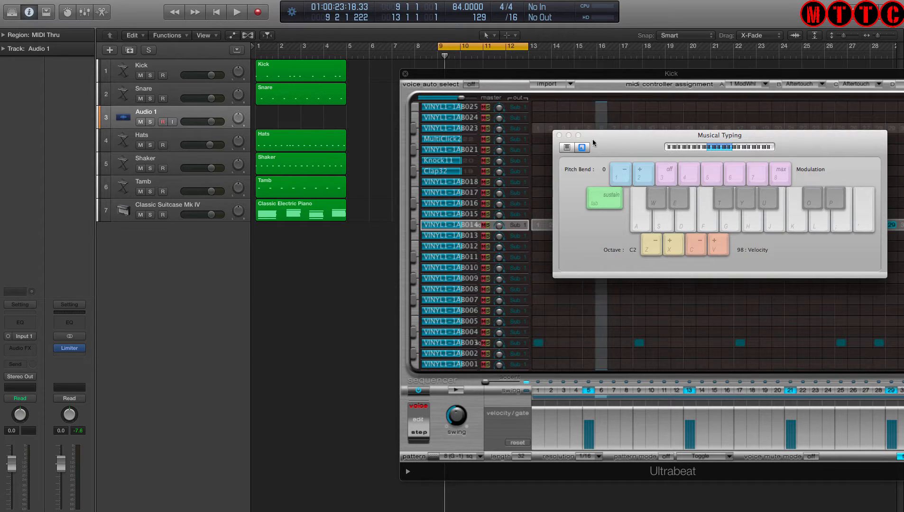
mouse_move(602, 149)
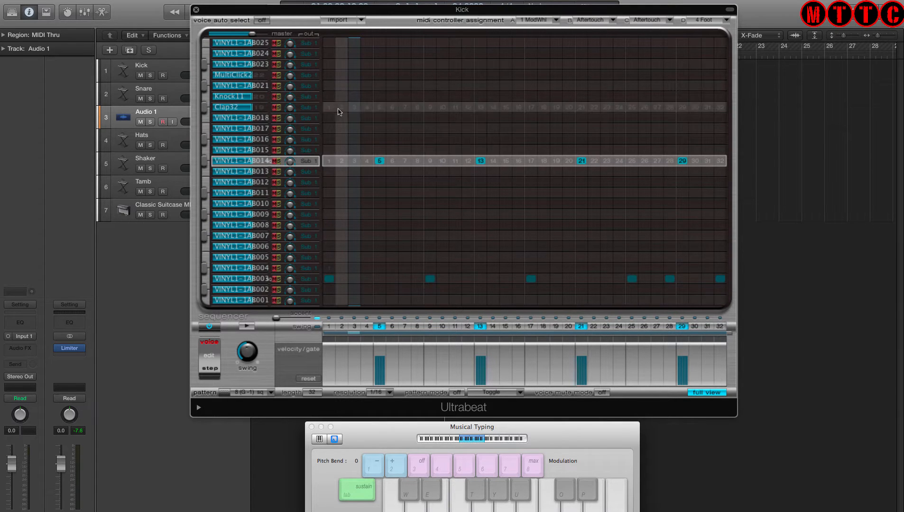
Display the third kick voice's Ultrabeat pattern, hitting steps 1, 9, 17, 25, 28 and 32.
left_click(245, 328)
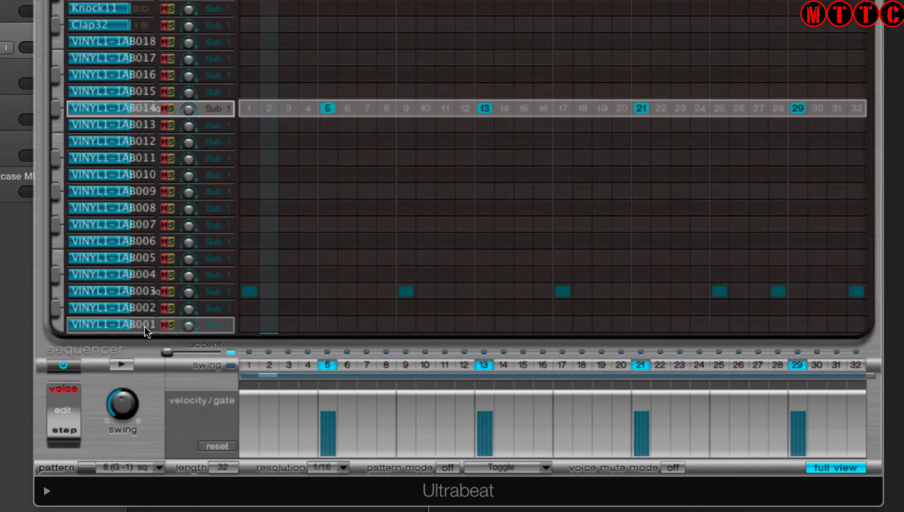
left_click(115, 292)
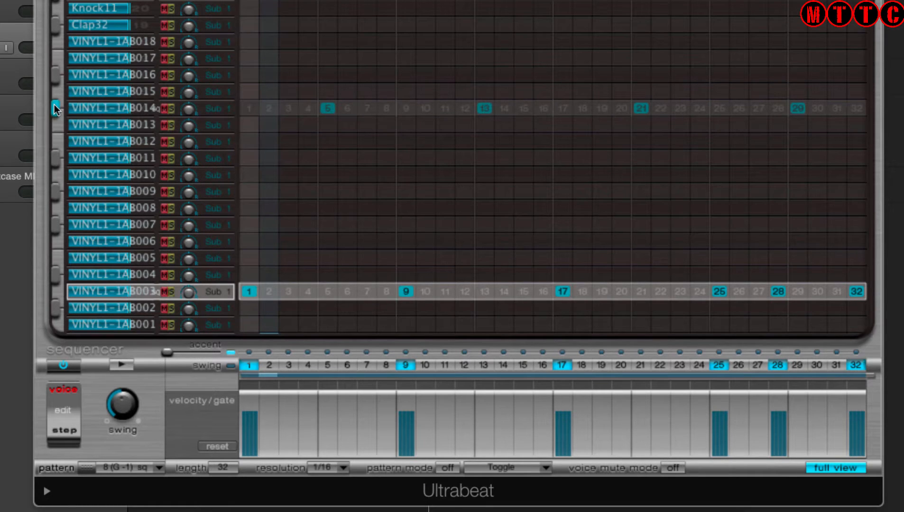
mouse_move(55, 288)
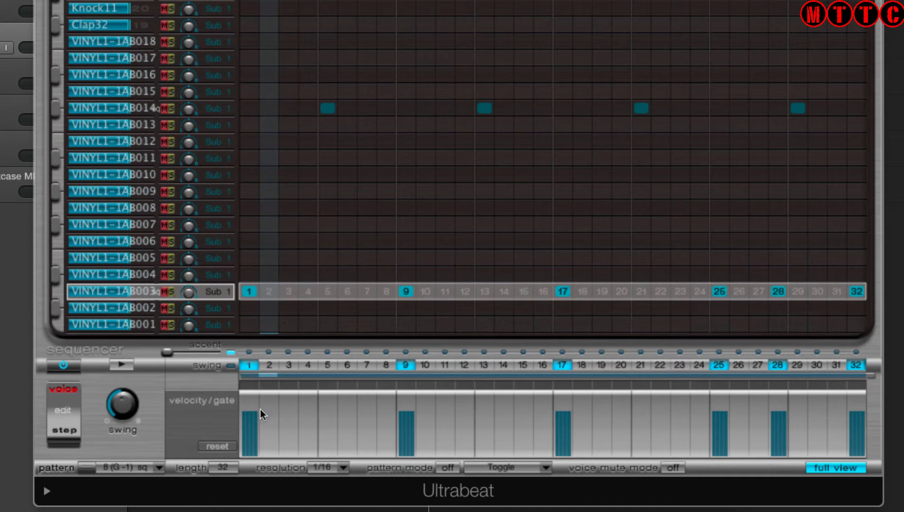
mouse_move(870, 300)
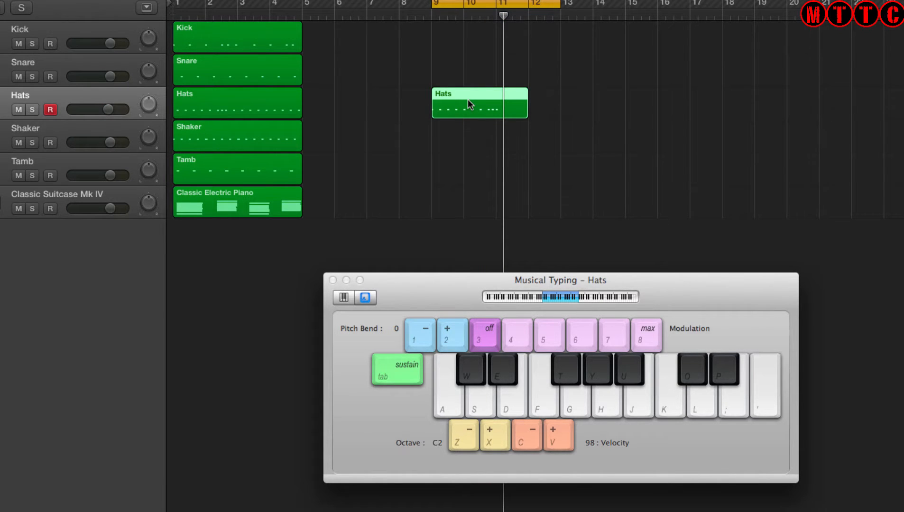
Open the bar-9 Hats region in the Piano Roll with the MIDI Draw velocity lane.
double_click(479, 102)
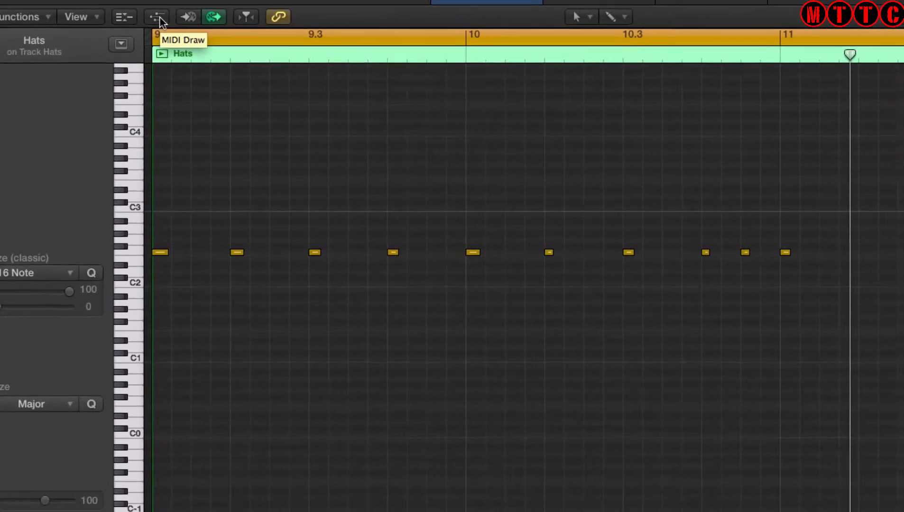
left_click(155, 15)
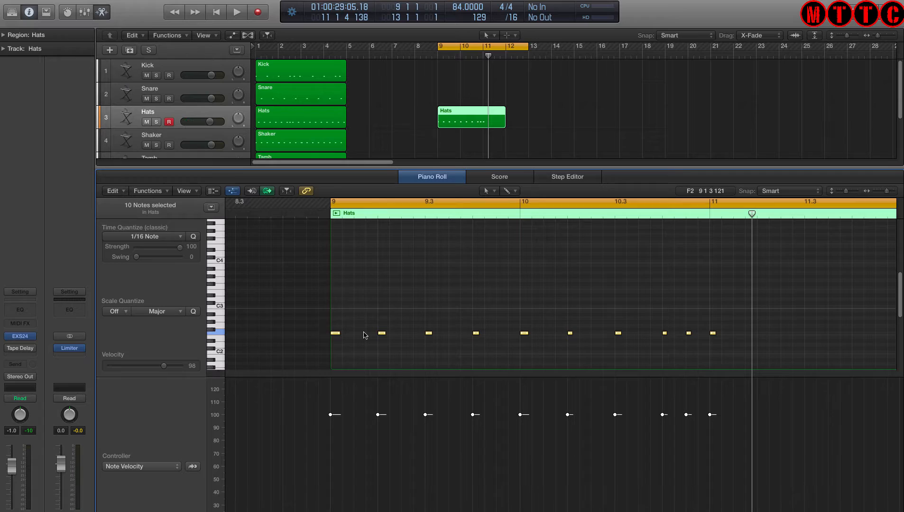
mouse_move(356, 306)
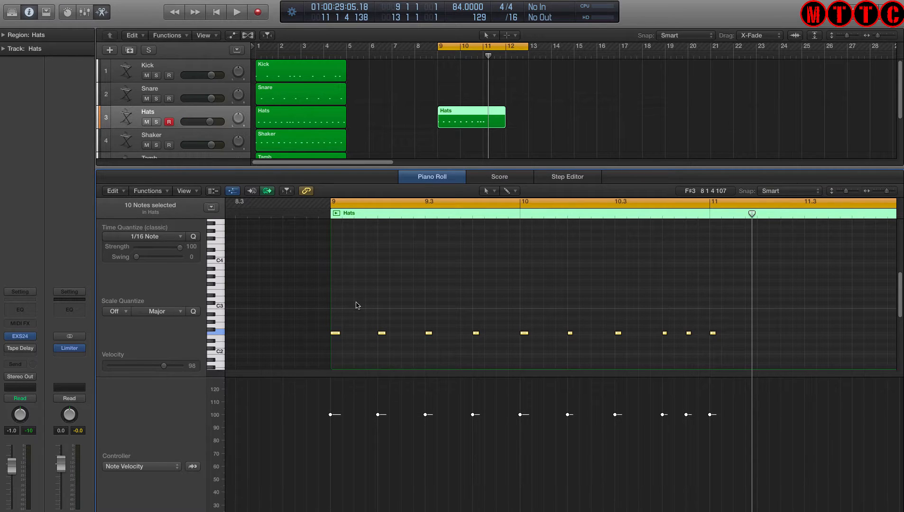
mouse_move(418, 339)
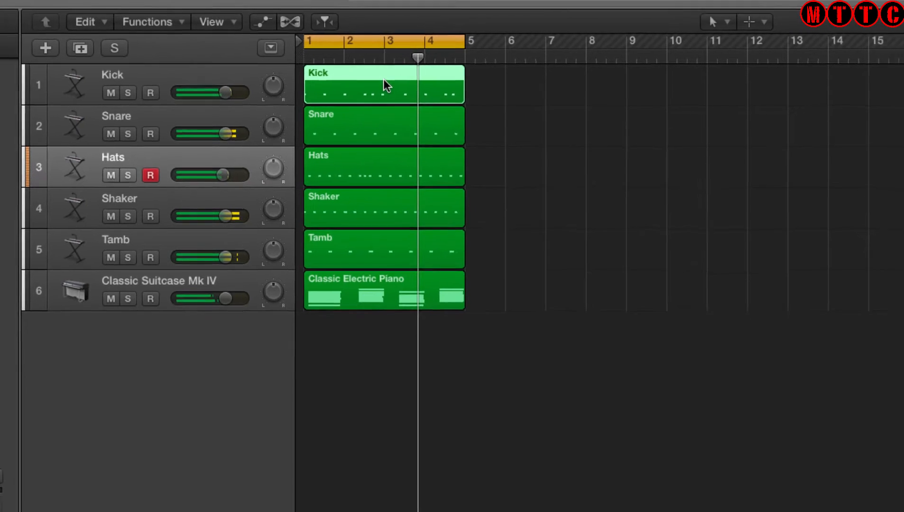
Inspect the Kick, Snare, Hats, Shaker and Tamb notes, then the Classic Electric Piano region.
double_click(383, 83)
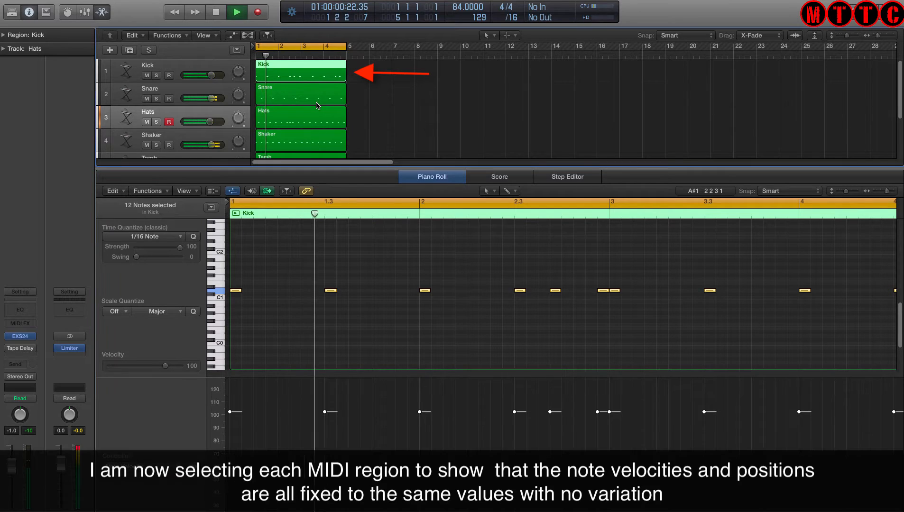
left_click(299, 96)
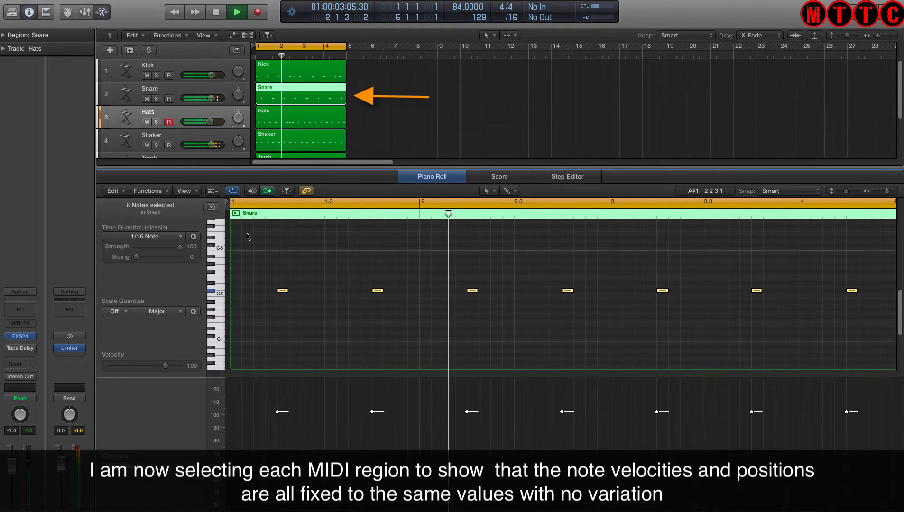
left_click(300, 118)
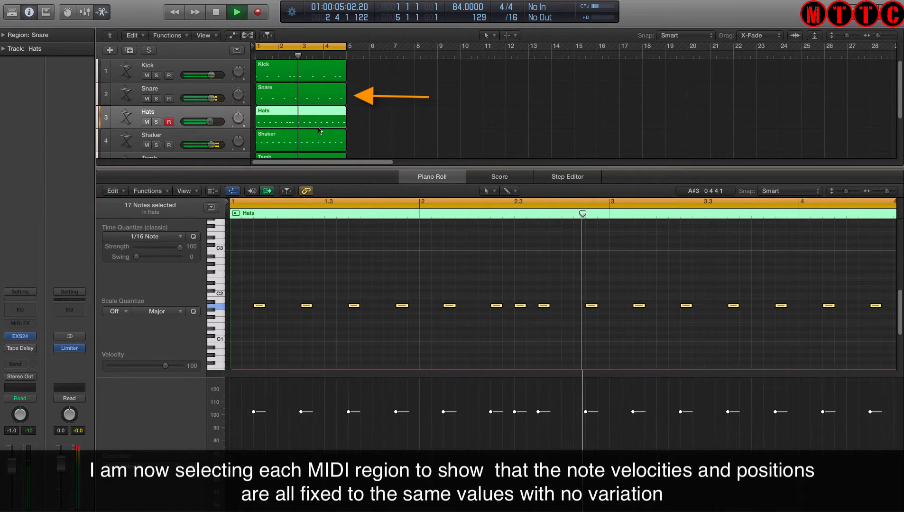
left_click(299, 120)
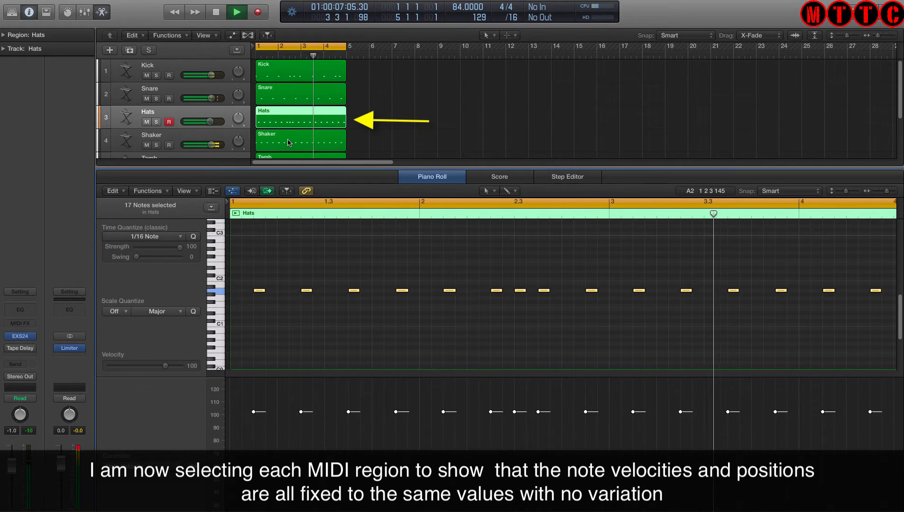
left_click(300, 141)
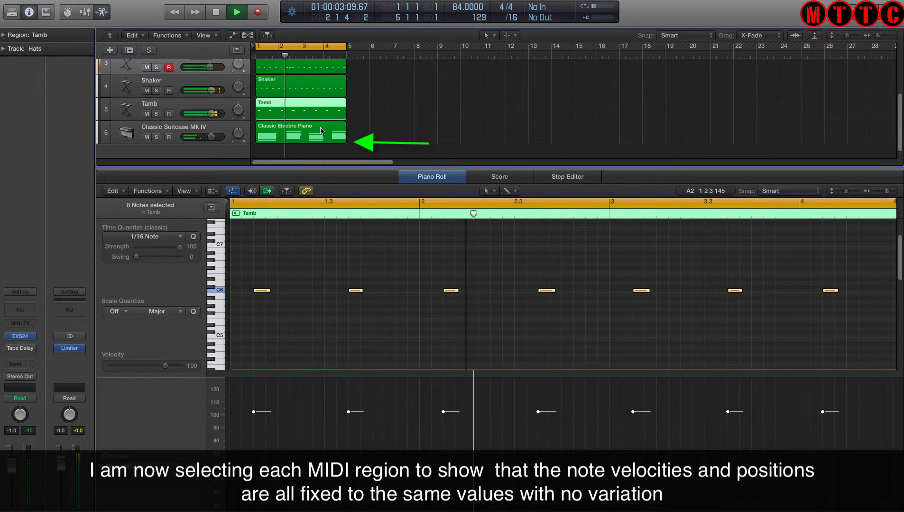
left_click(300, 134)
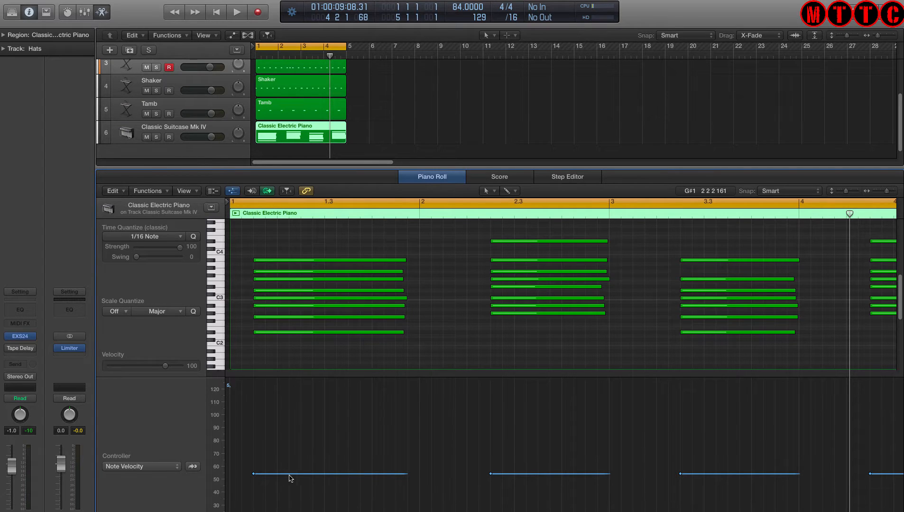
mouse_move(735, 314)
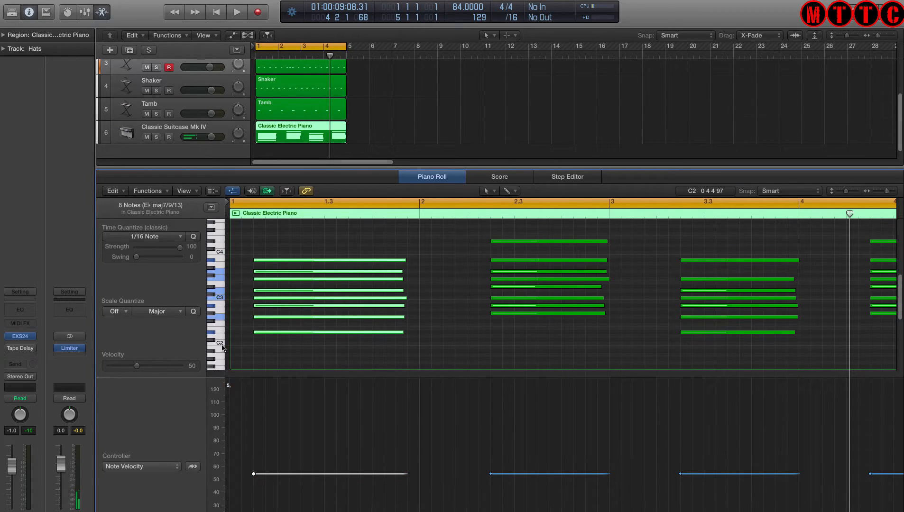
mouse_move(306, 361)
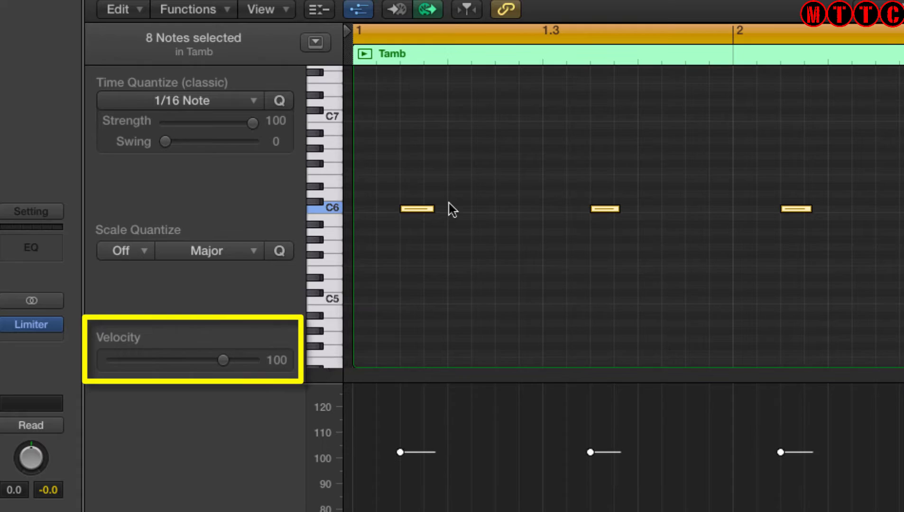
Close the Piano Roll after reviewing the piano chord and Tamb velocities.
left_click(415, 209)
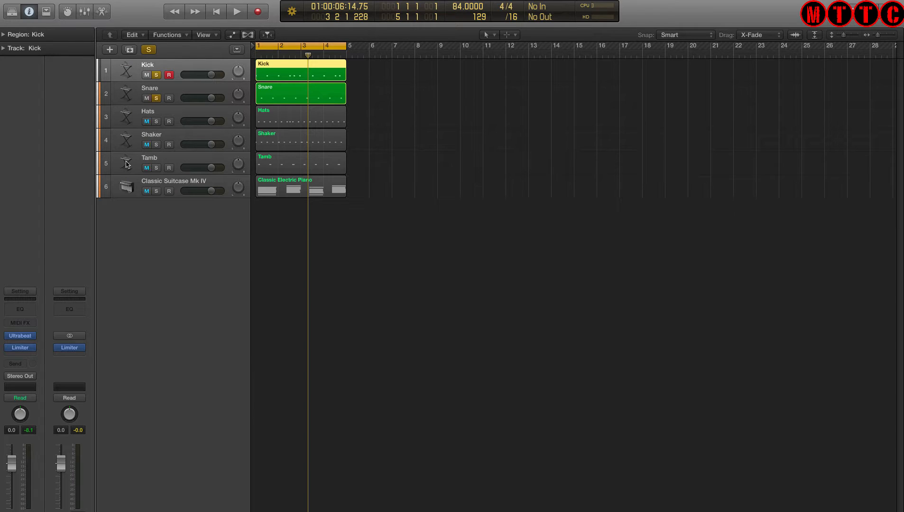
Solo the Hats and Shaker tracks alongside the other tracks during playback.
left_click(236, 10)
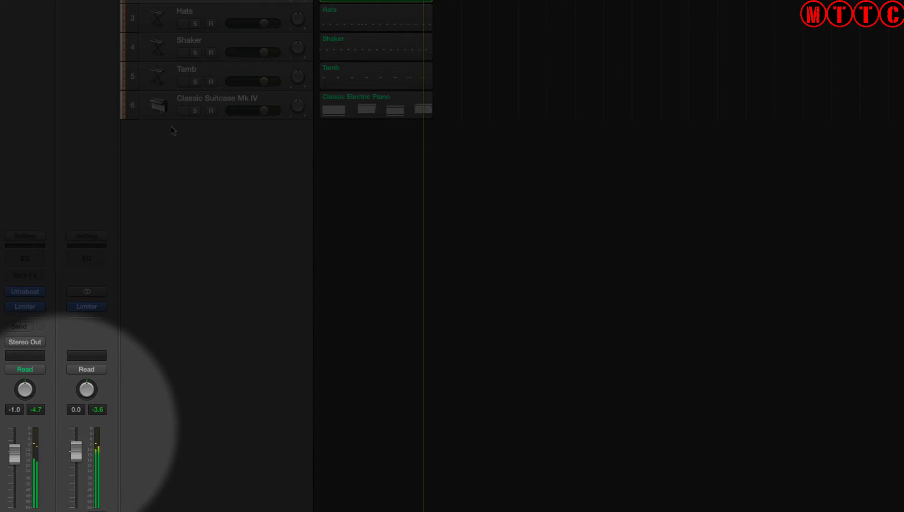
left_click(195, 24)
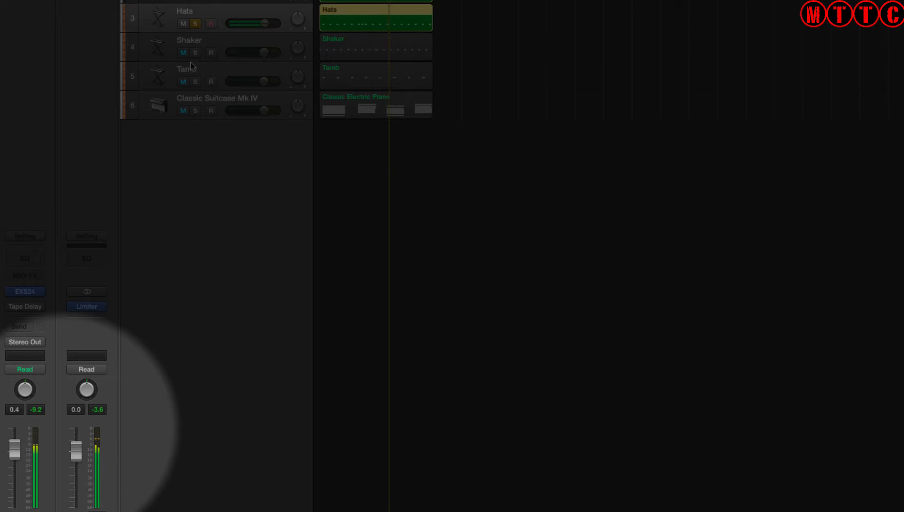
left_click(183, 53)
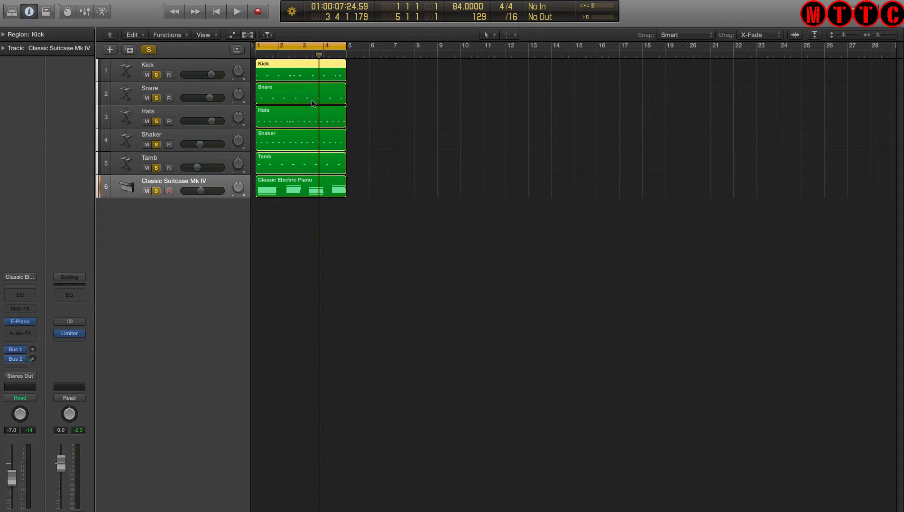
Open the Kick region's notes and bring up the Transform window with Command-9.
double_click(300, 69)
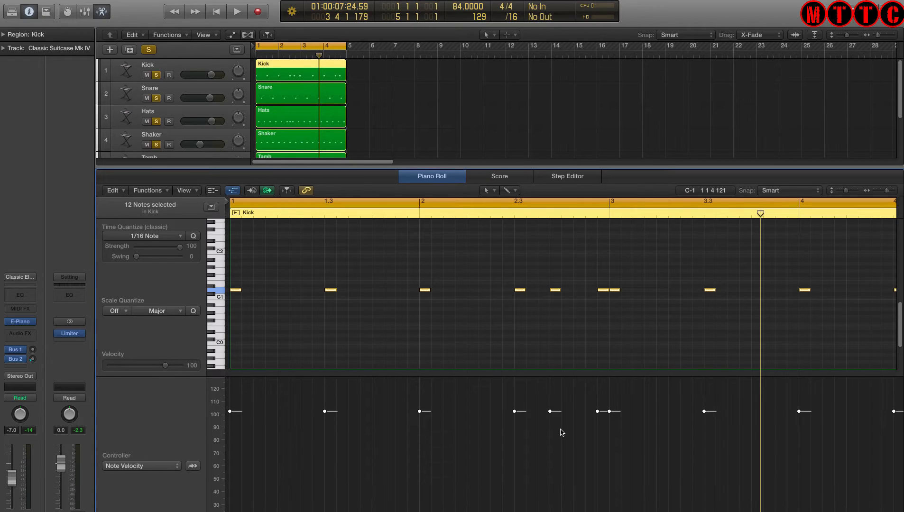
mouse_move(251, 418)
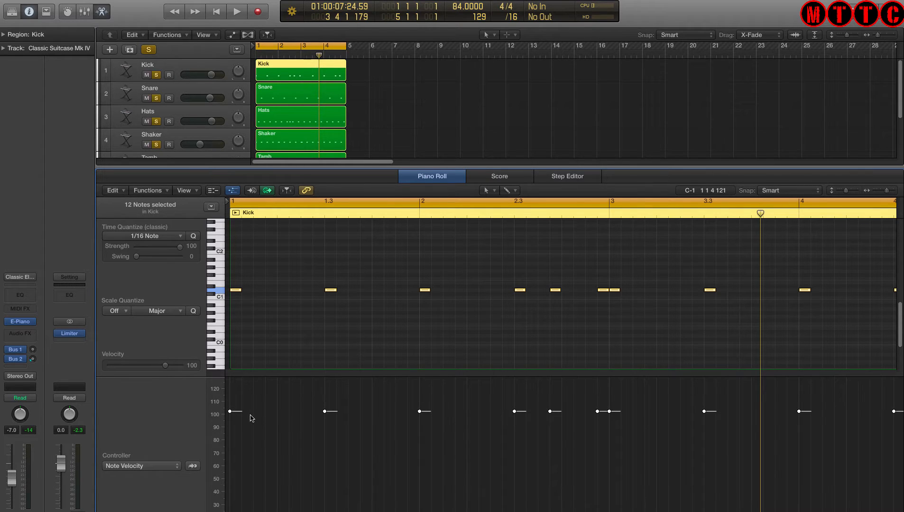
mouse_move(392, 297)
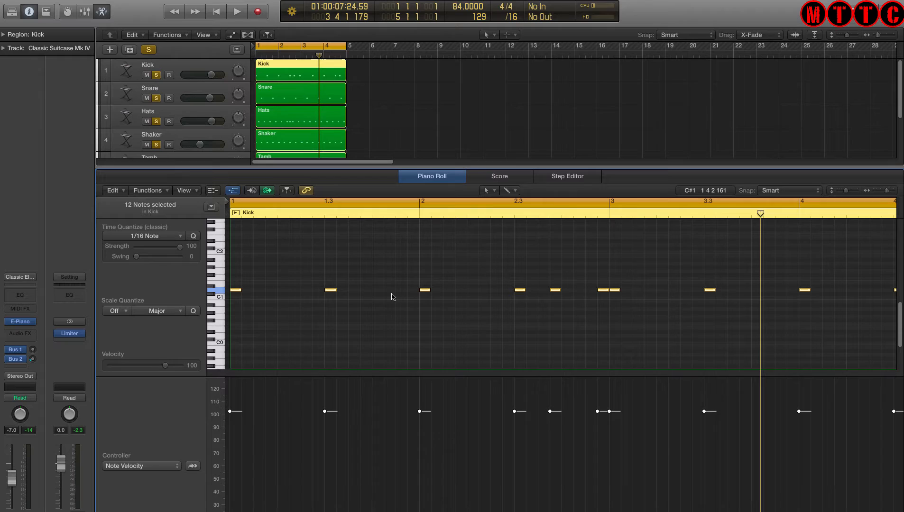
key("cmd+9")
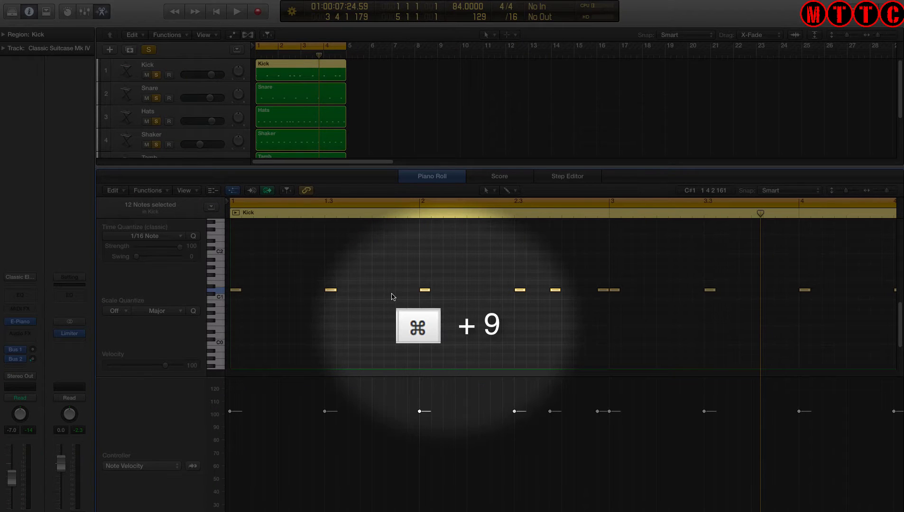
key("cmd+9")
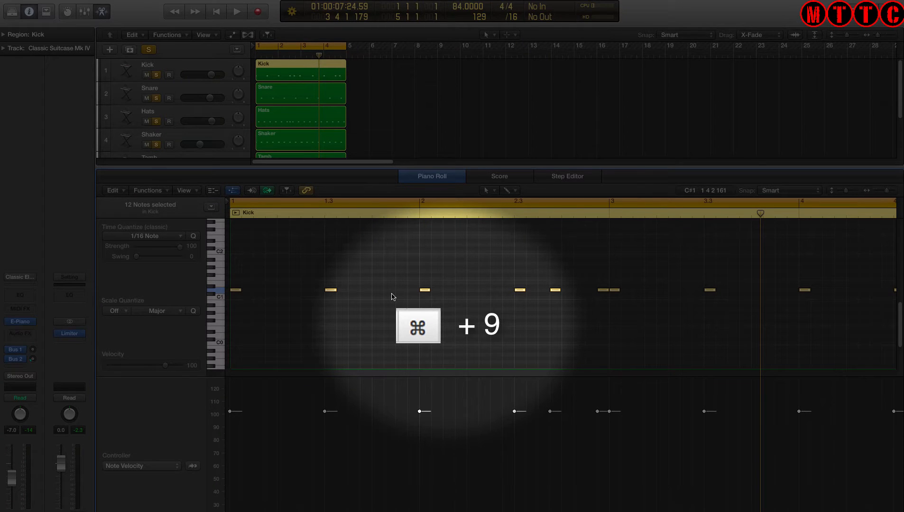
key("cmd+9")
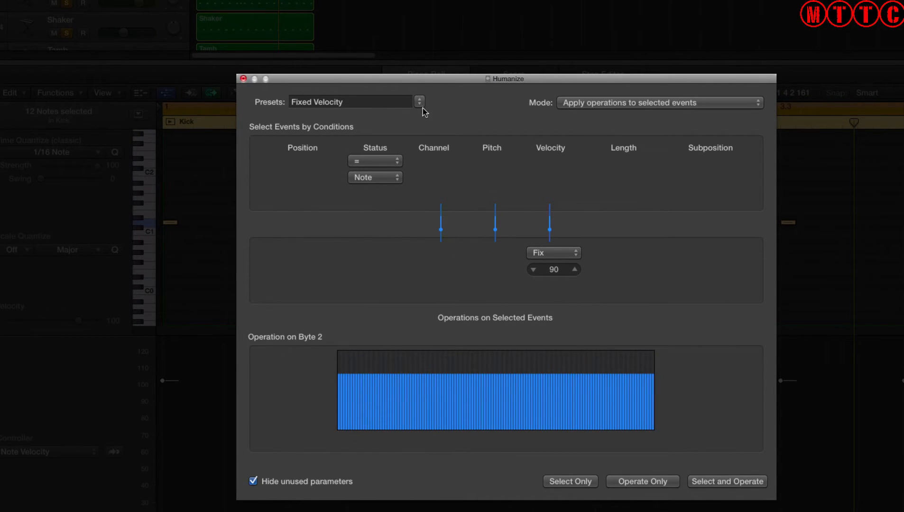
Switch the Transform window to the Humanize preset, randomizing position, velocity and length by 10.
left_click(419, 102)
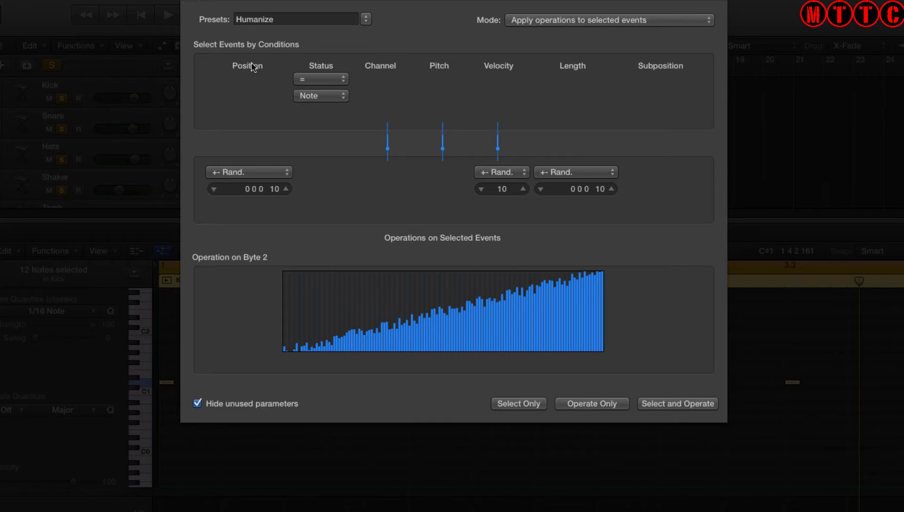
mouse_move(249, 176)
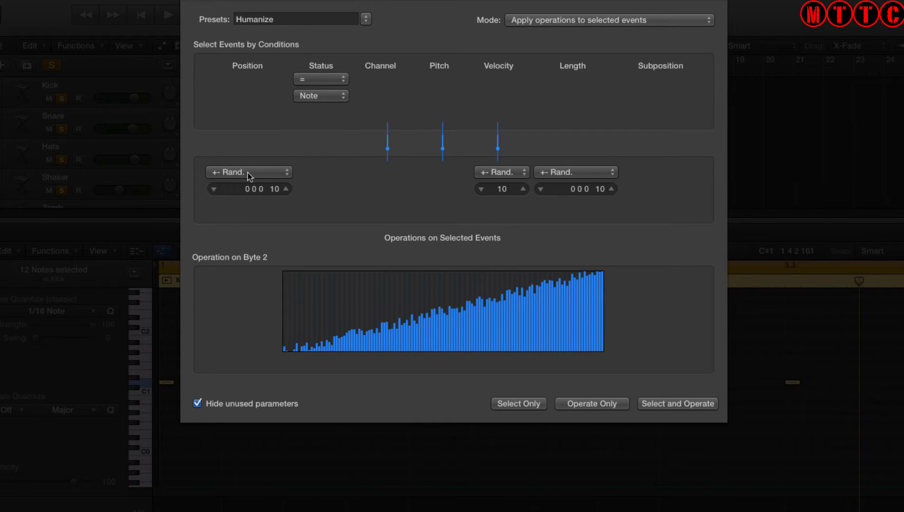
mouse_move(587, 171)
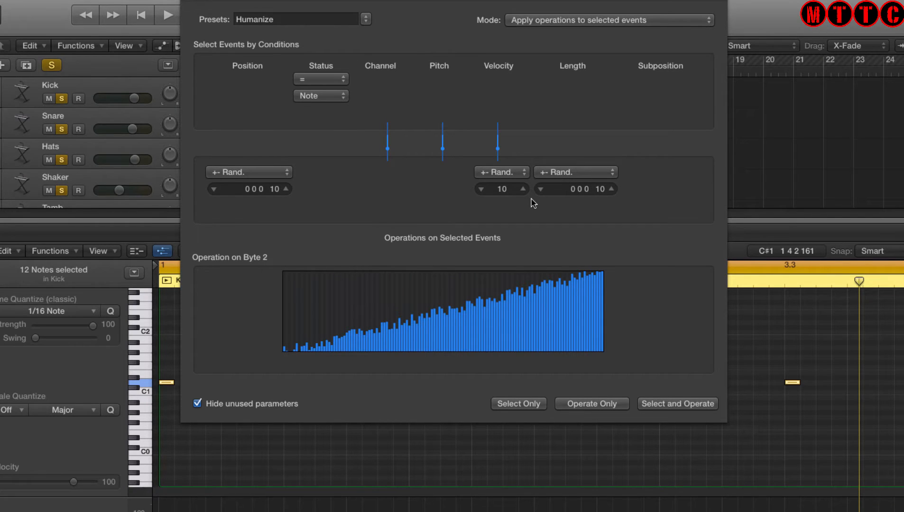
mouse_move(241, 170)
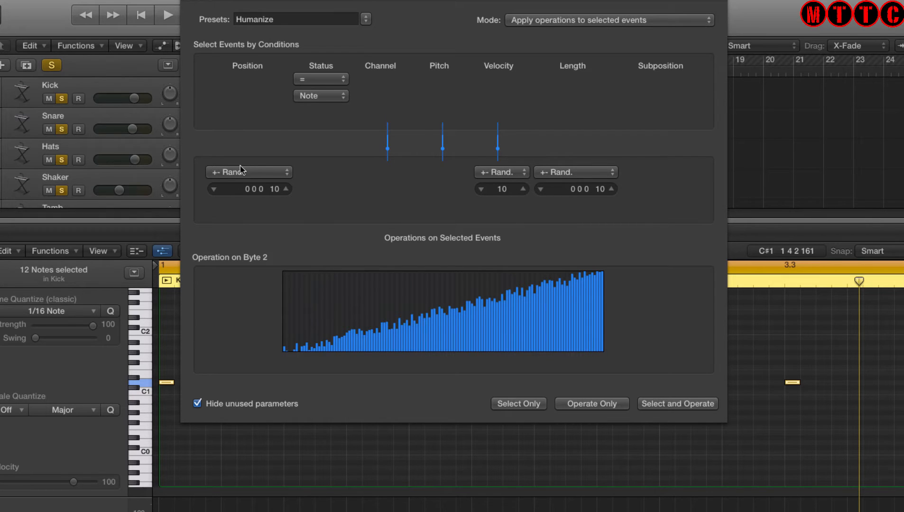
mouse_move(469, 209)
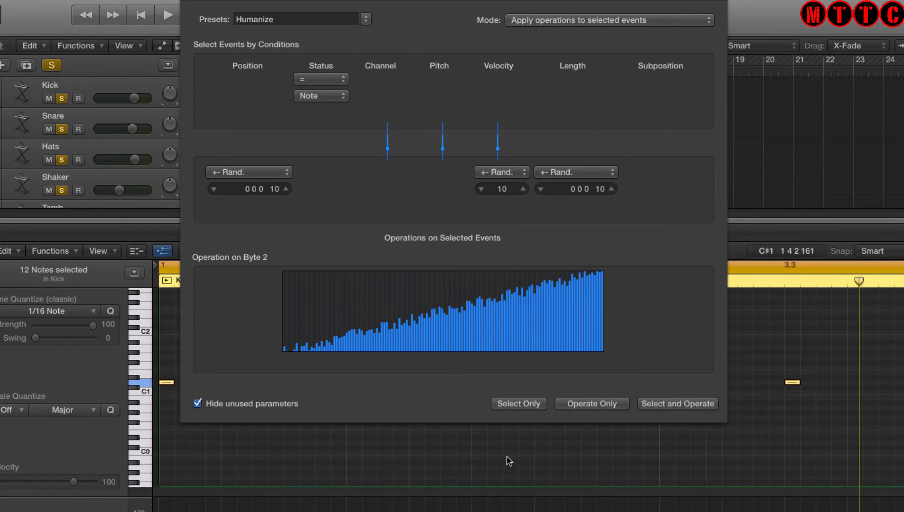
mouse_move(812, 392)
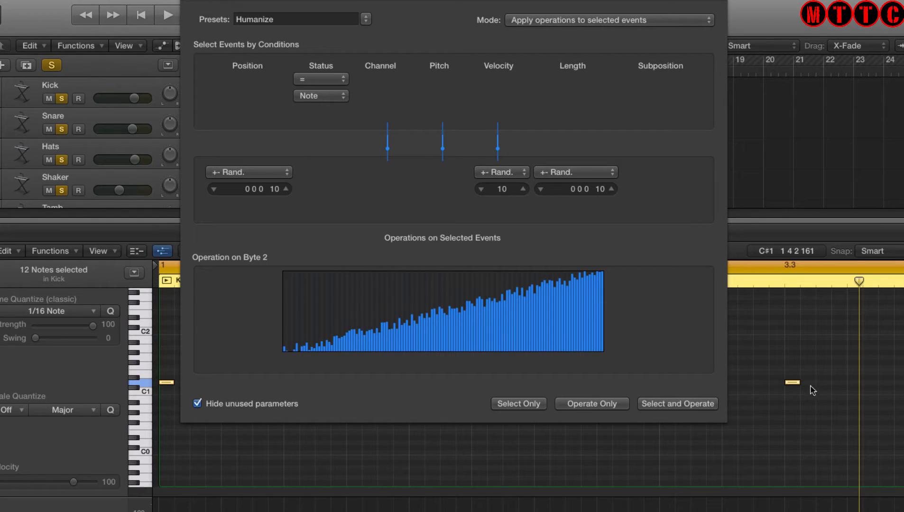
mouse_move(789, 387)
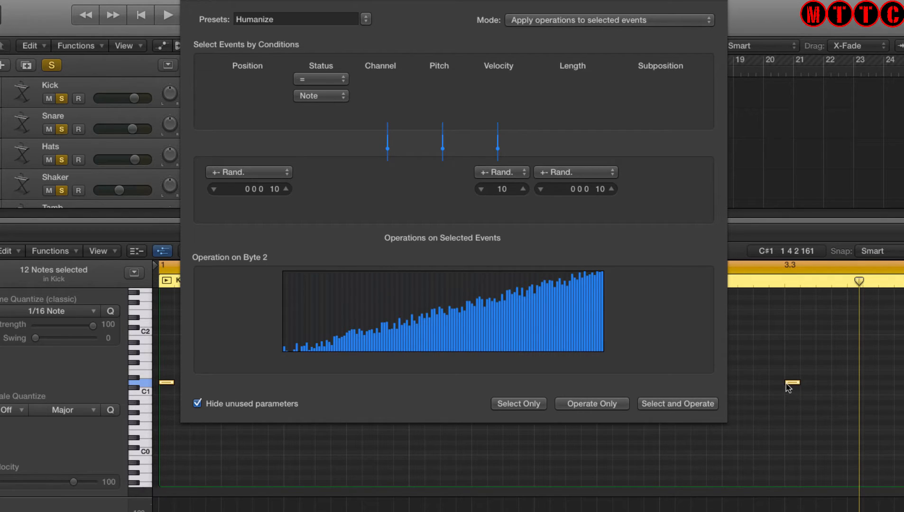
mouse_move(795, 389)
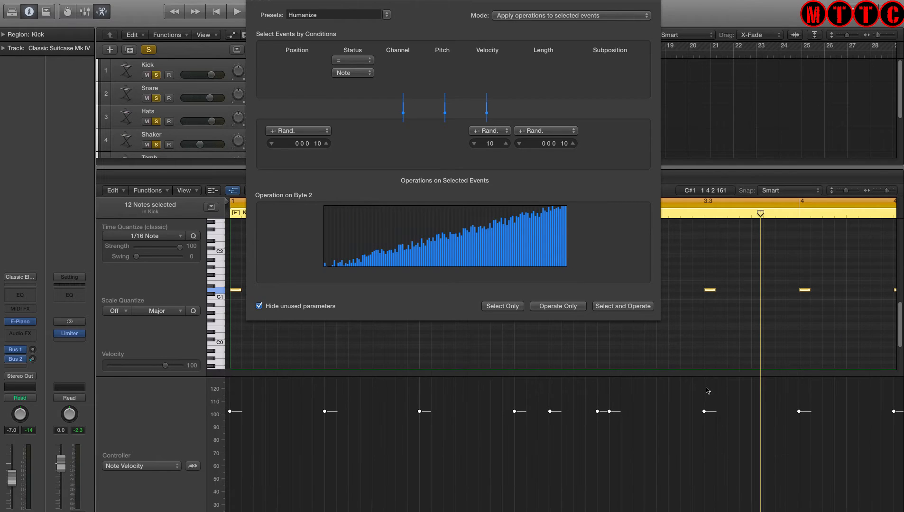
mouse_move(672, 415)
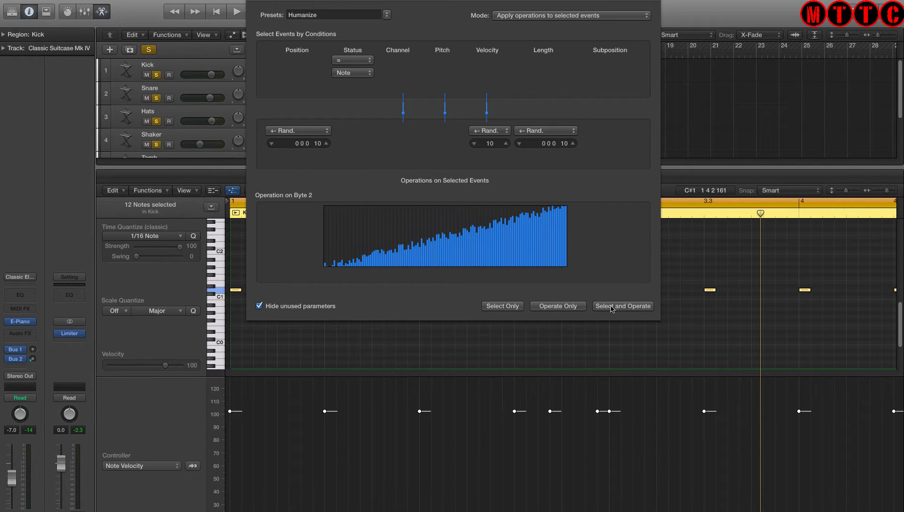
Apply Humanize to all 12 Kick notes with Select and Operate.
left_click(622, 306)
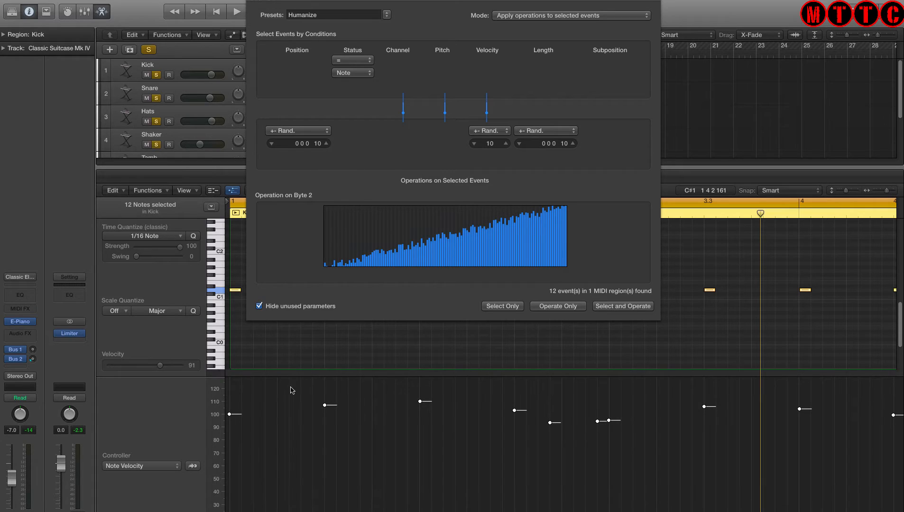
mouse_move(354, 431)
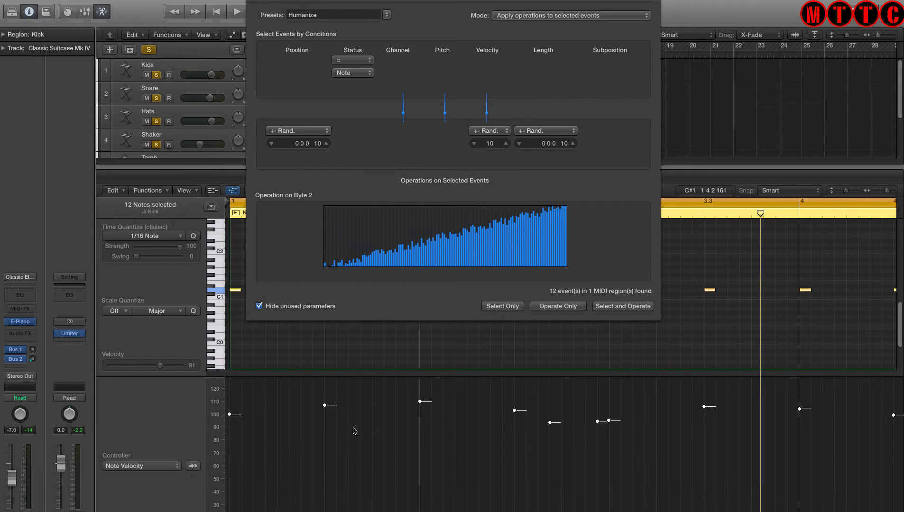
mouse_move(452, 423)
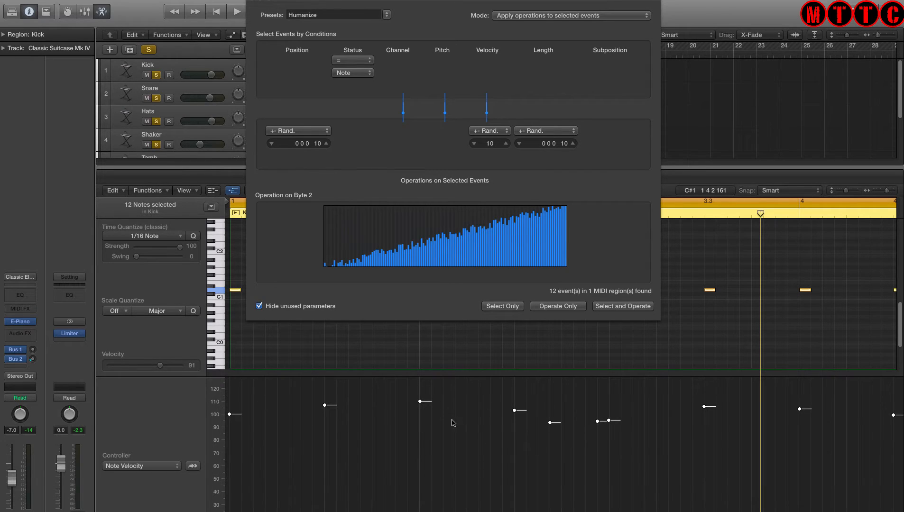
mouse_move(688, 416)
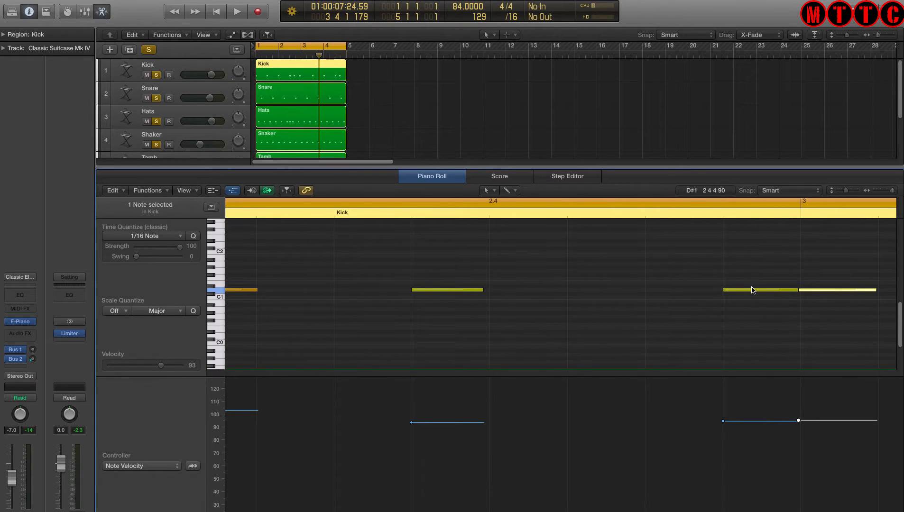
Quantize the first Kick note to 1/16 so it sits on bar 1's downbeat.
left_click(543, 289)
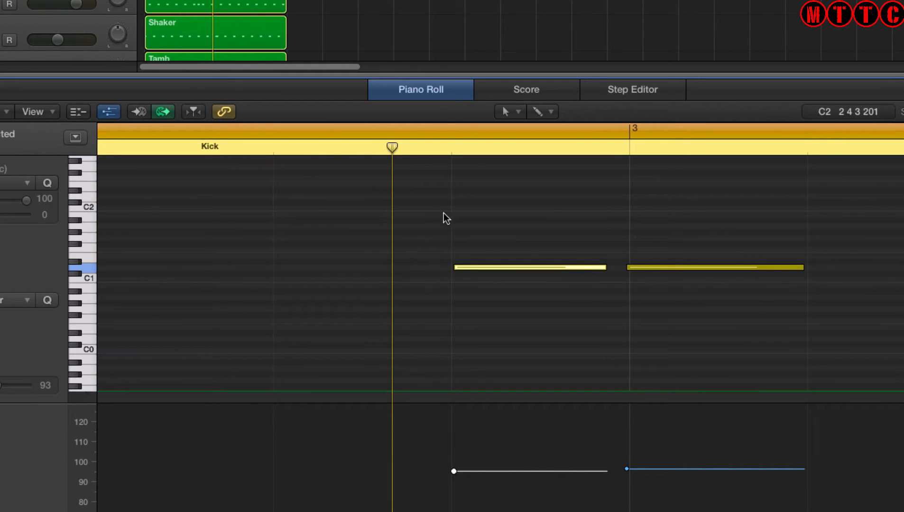
mouse_move(481, 323)
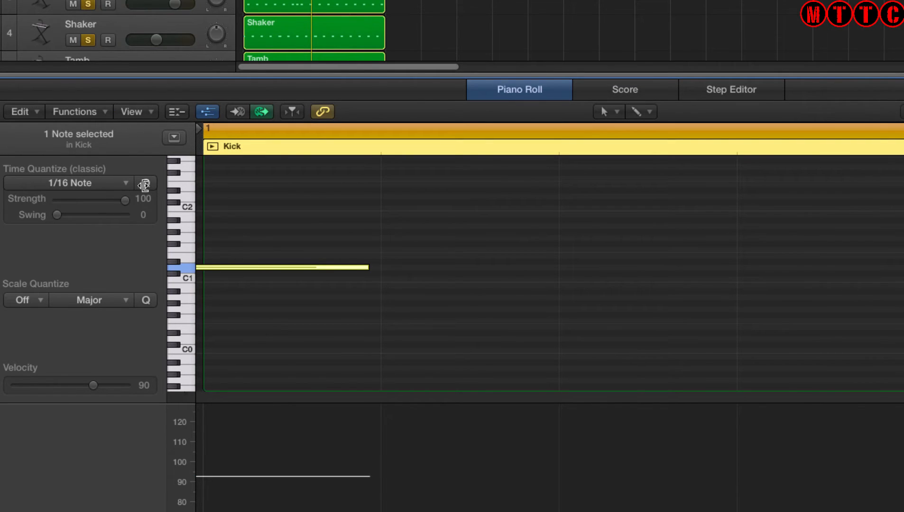
left_click(145, 183)
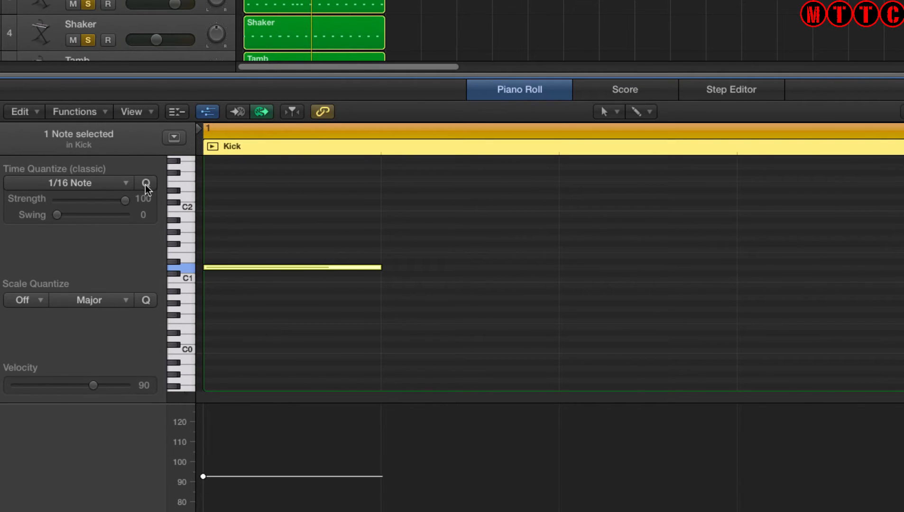
mouse_move(218, 218)
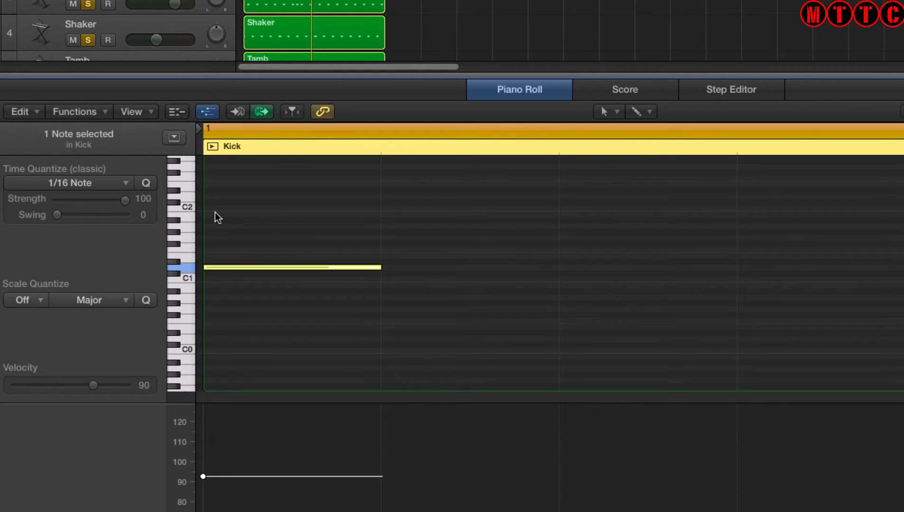
mouse_move(283, 221)
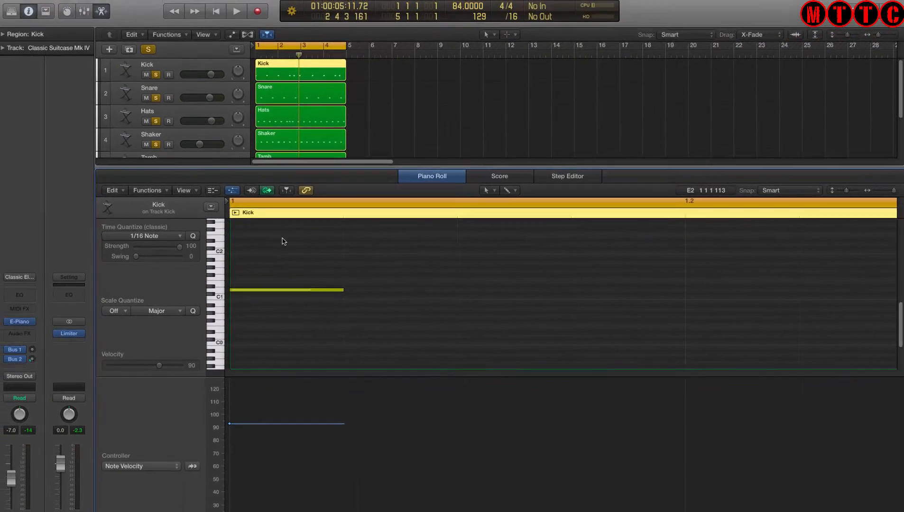
Humanize each remaining drum region in turn, ending on the electric piano region.
left_click(283, 92)
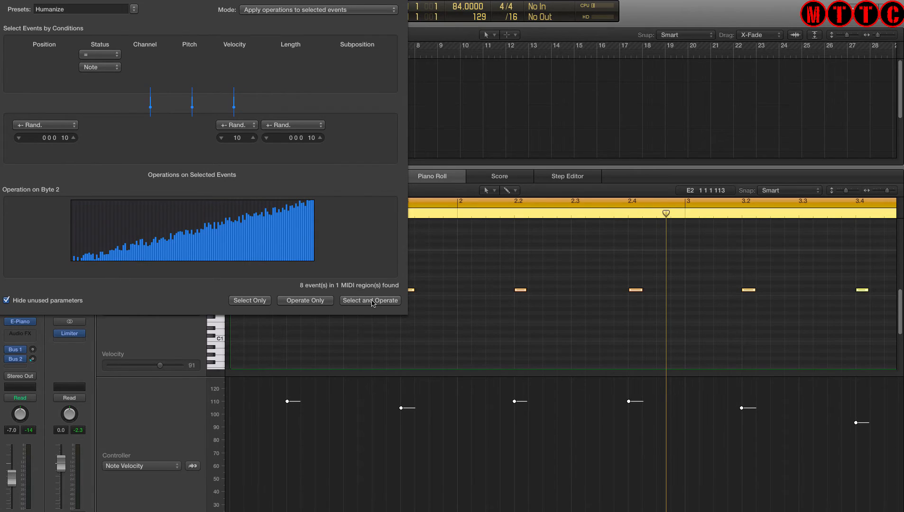
left_click(369, 300)
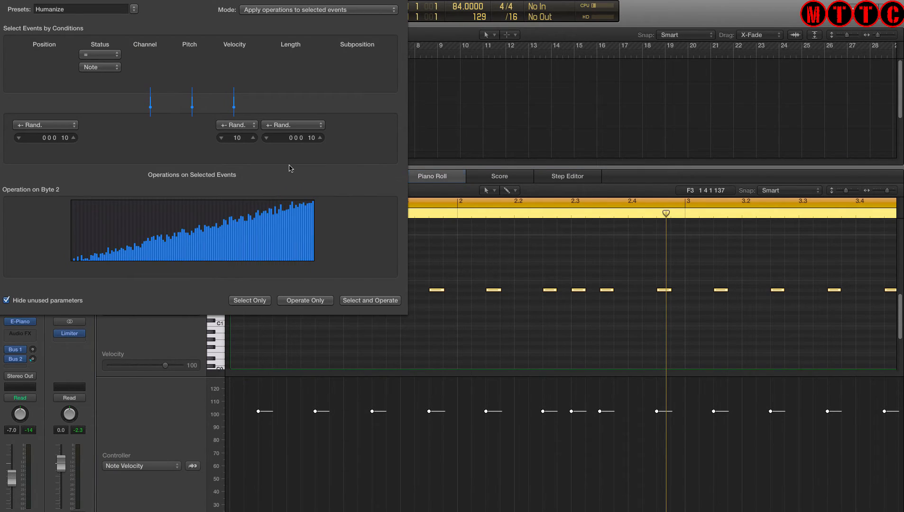
left_click(369, 300)
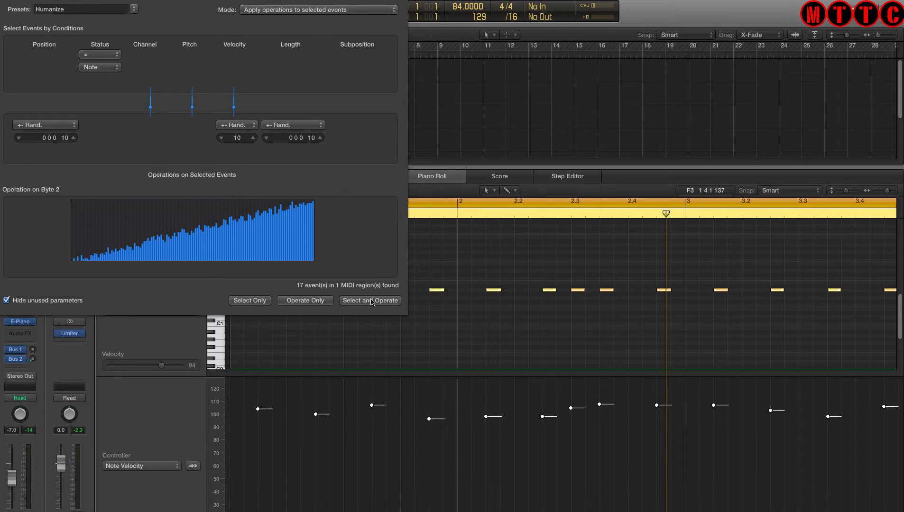
left_click(369, 299)
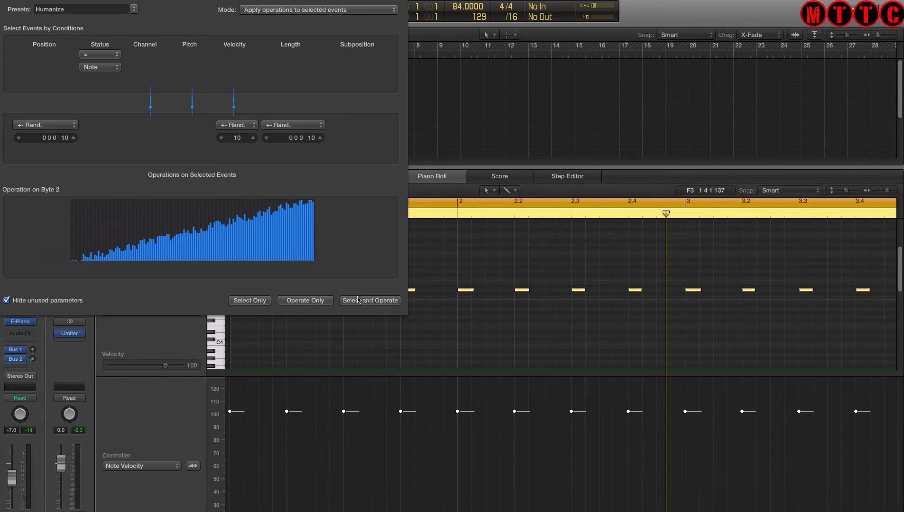
left_click(370, 299)
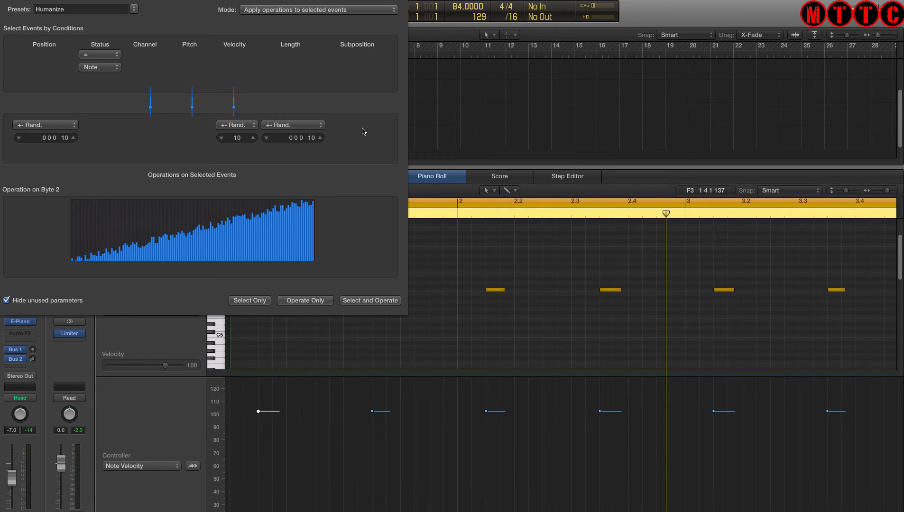
left_click(370, 300)
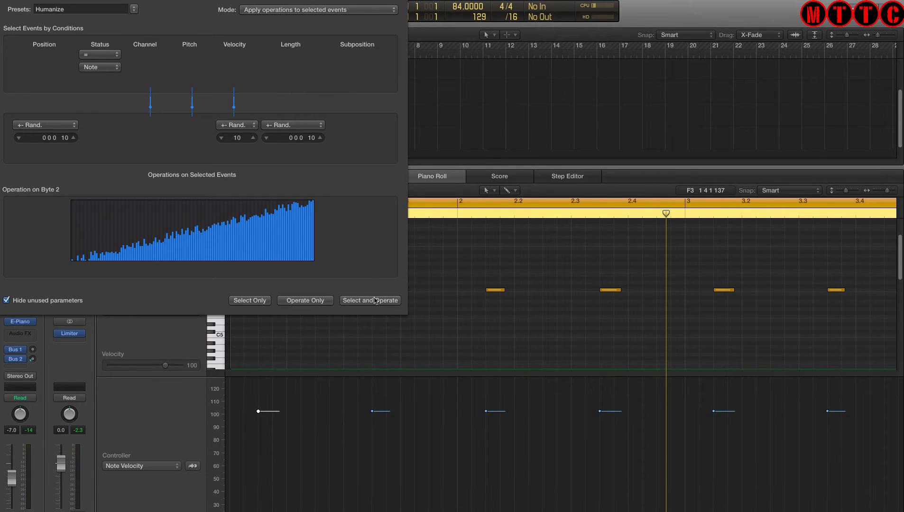
left_click(370, 300)
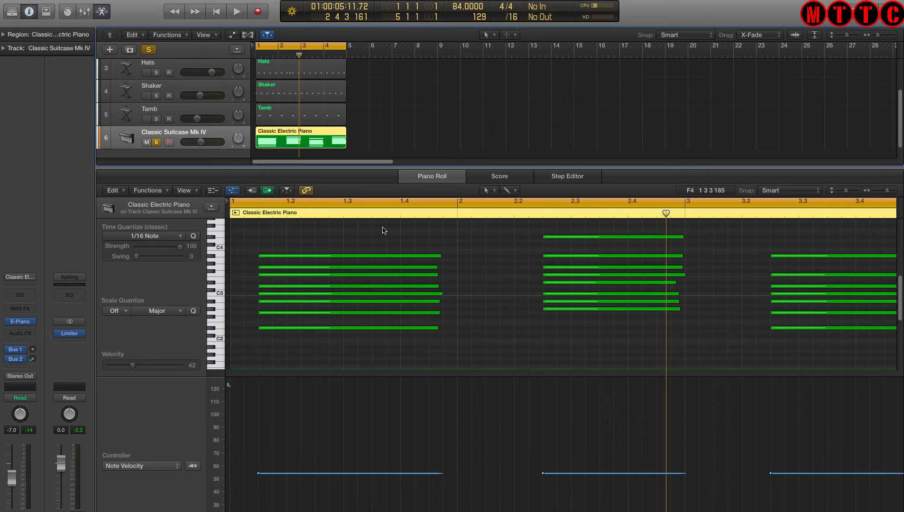
Play the song to hear the humanized parts, then stop playback.
left_click(235, 10)
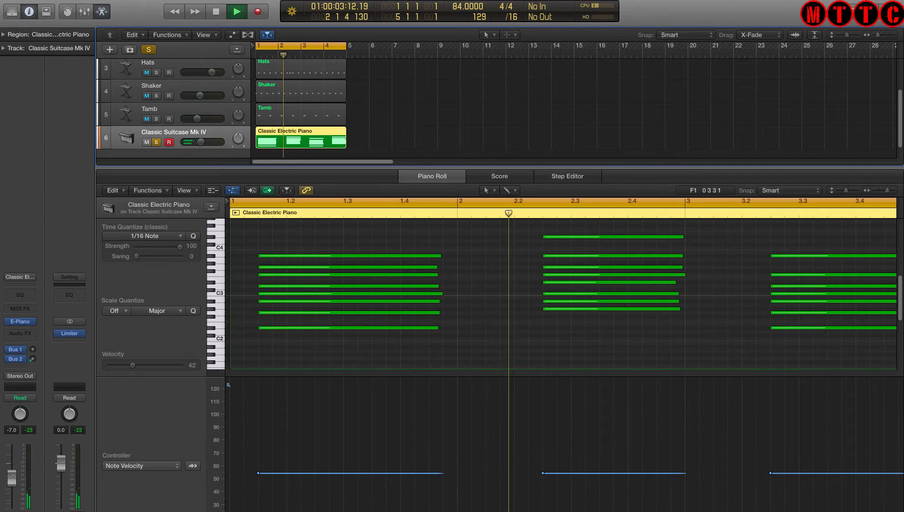
left_click(235, 11)
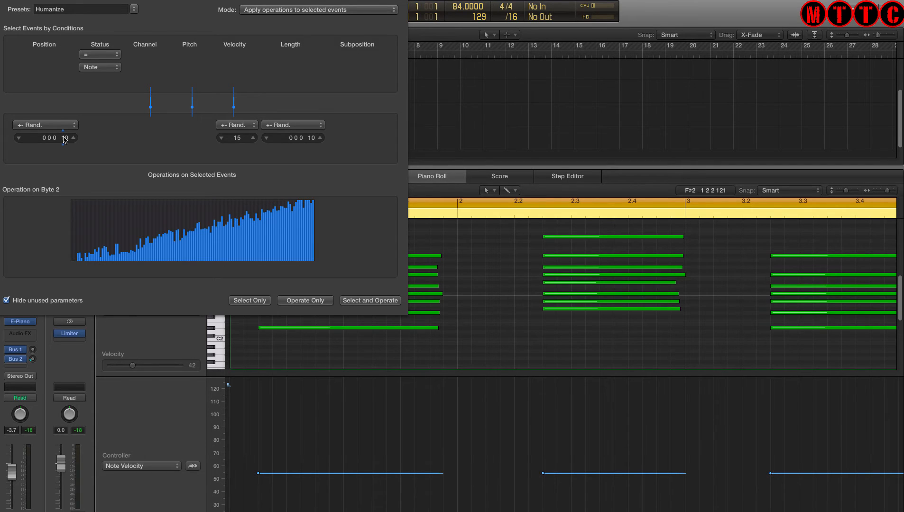
Humanize the 31 electric piano notes with position variation 15, then close the Transform window.
left_click(72, 136)
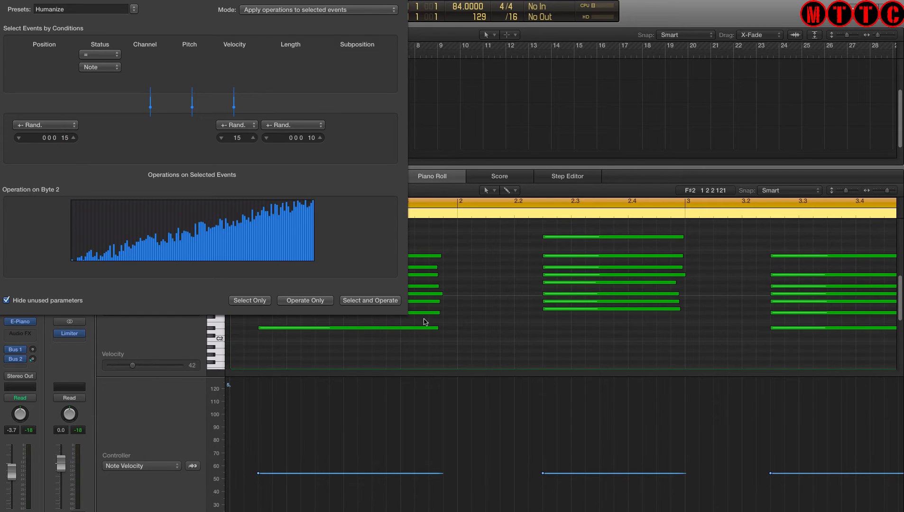
left_click(369, 300)
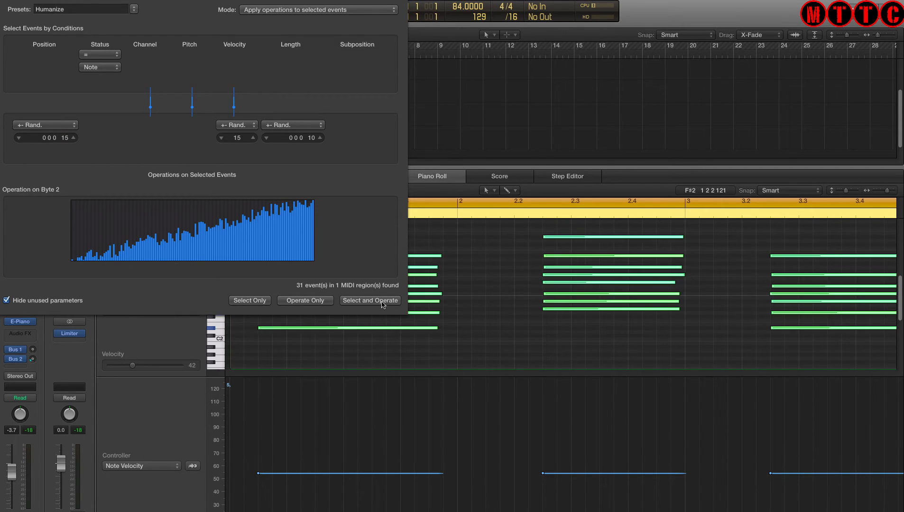
left_click(370, 300)
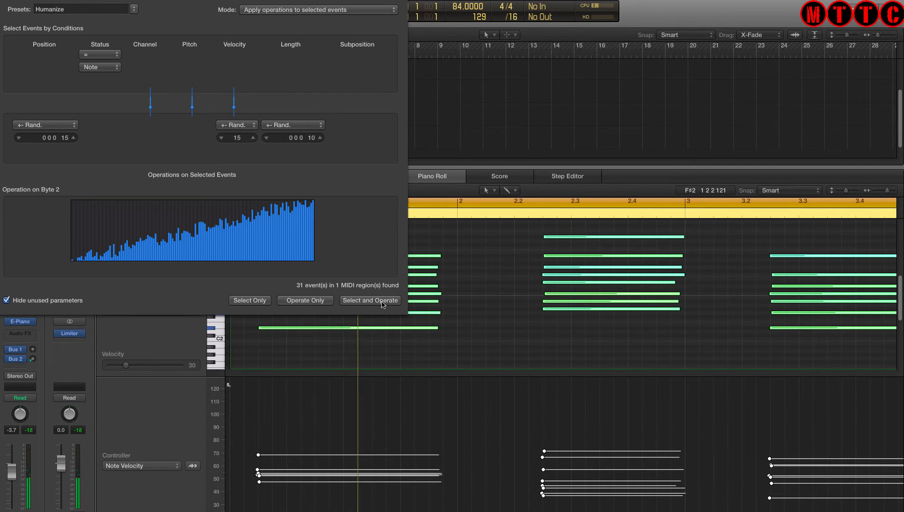
left_click(518, 213)
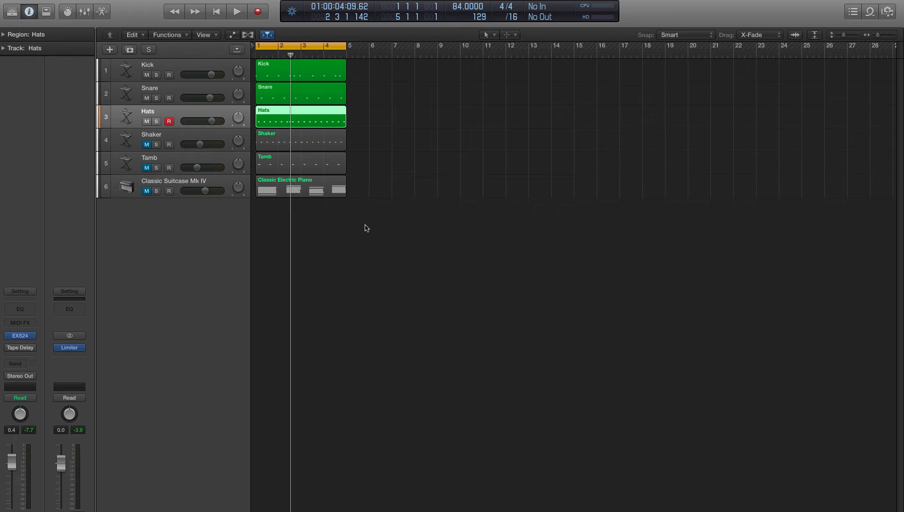
left_click(236, 11)
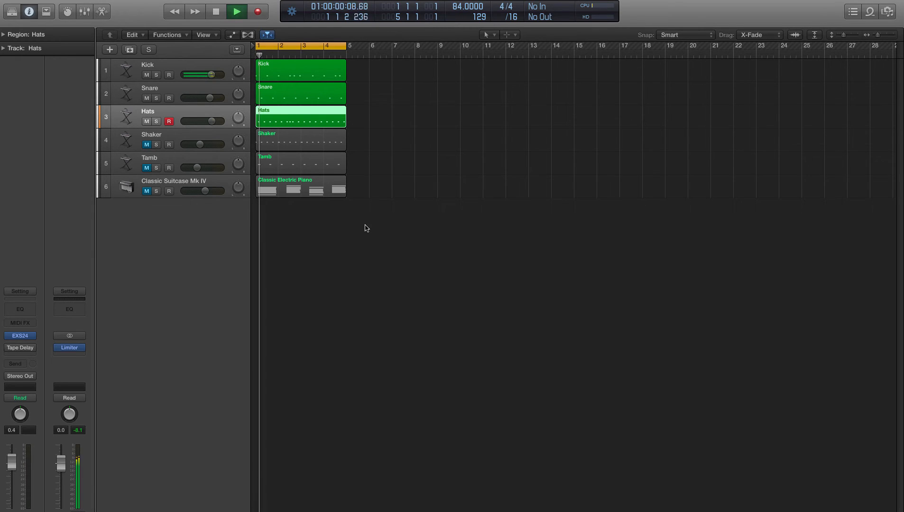
left_click(236, 11)
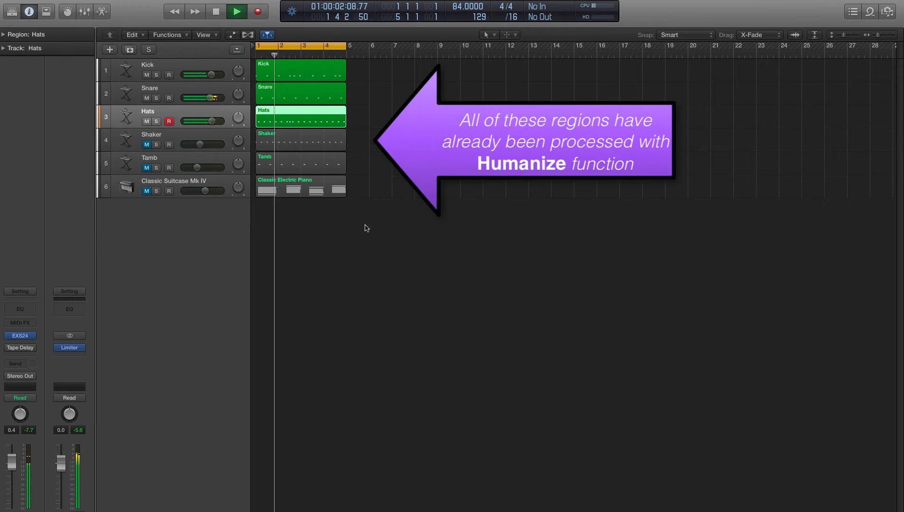
left_click(235, 11)
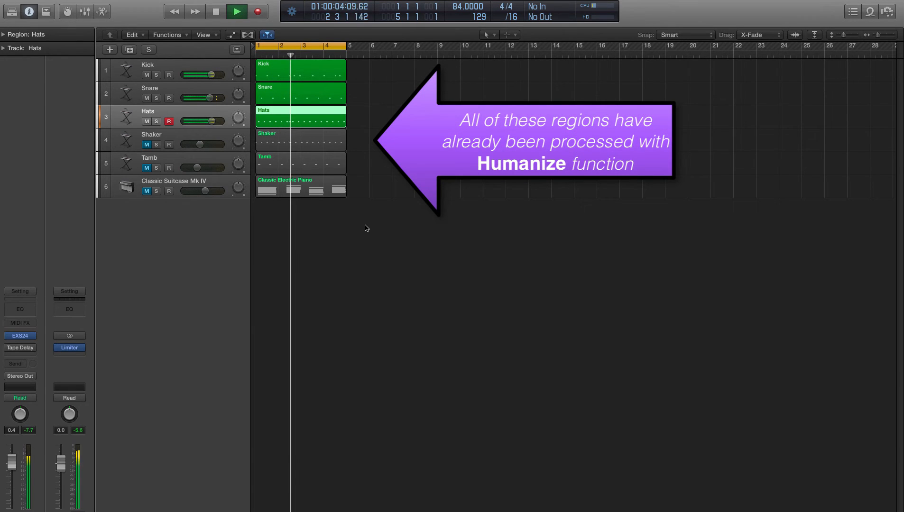
left_click(236, 11)
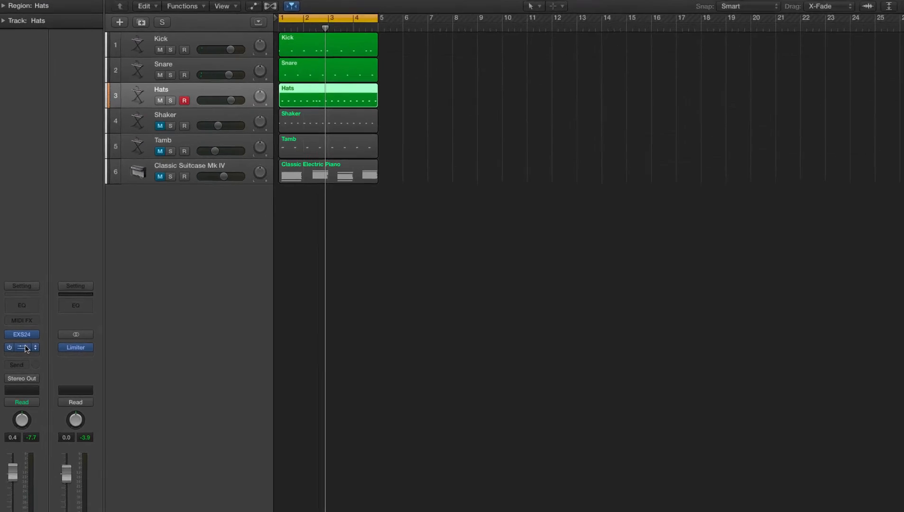
Open the Hats Tape Delay, set a 1/16 note delay, and toggle bypass to compare.
left_click(21, 347)
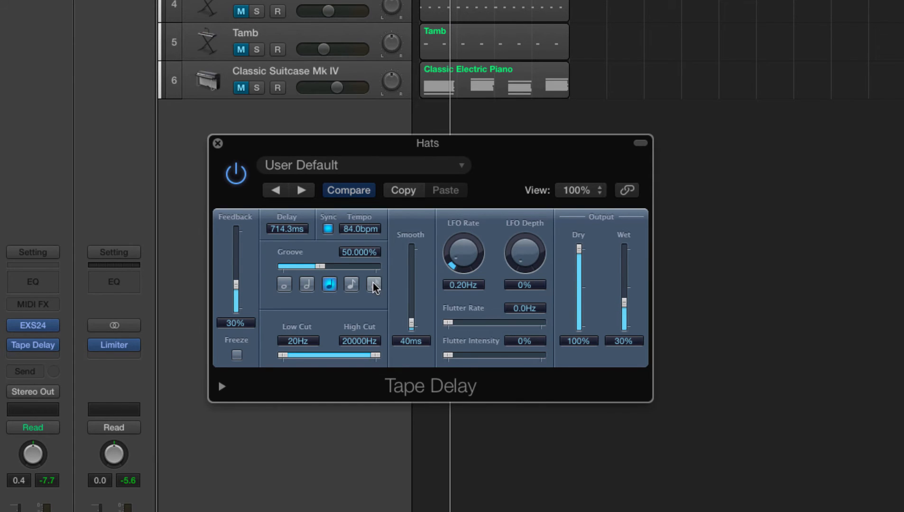
mouse_move(380, 290)
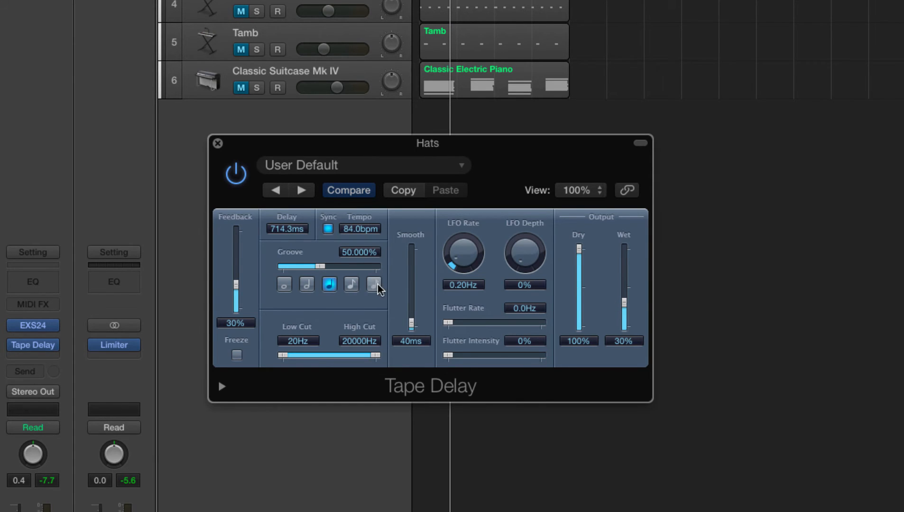
left_click(373, 283)
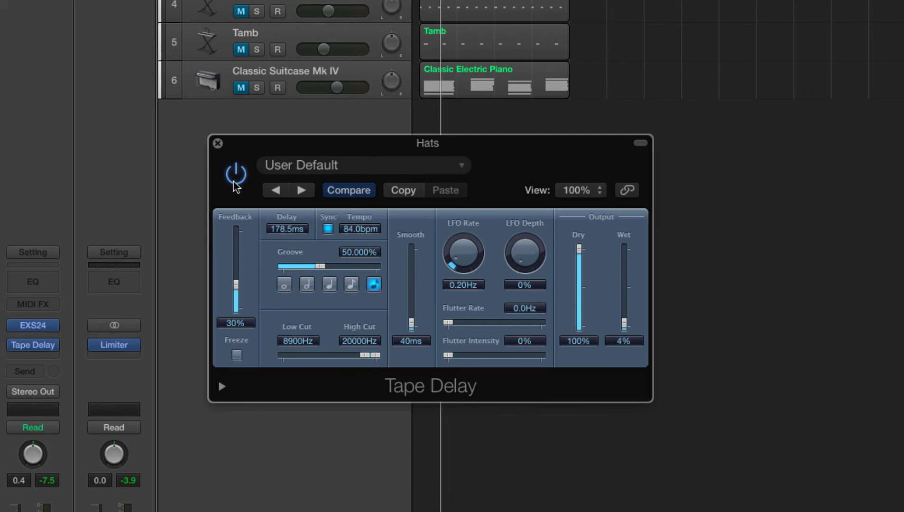
left_click(236, 174)
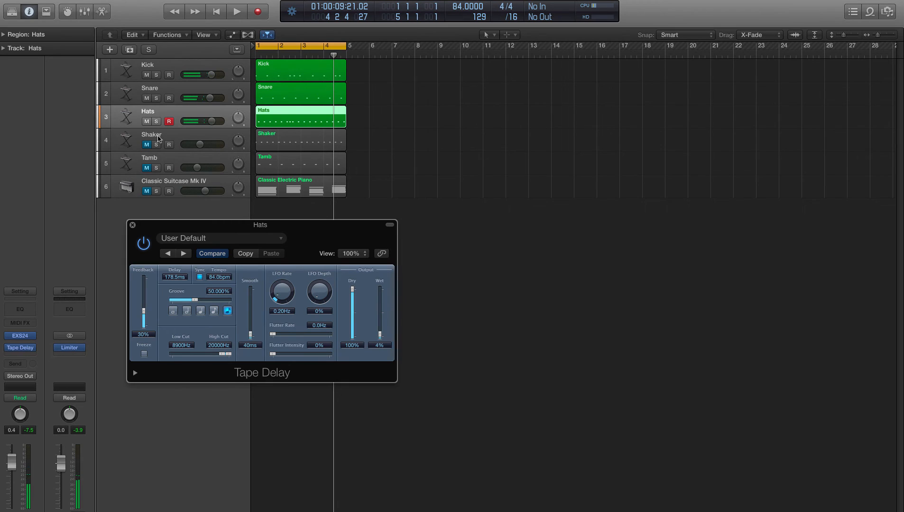
Select the Shaker track and close the Hats Tape Delay window.
left_click(151, 134)
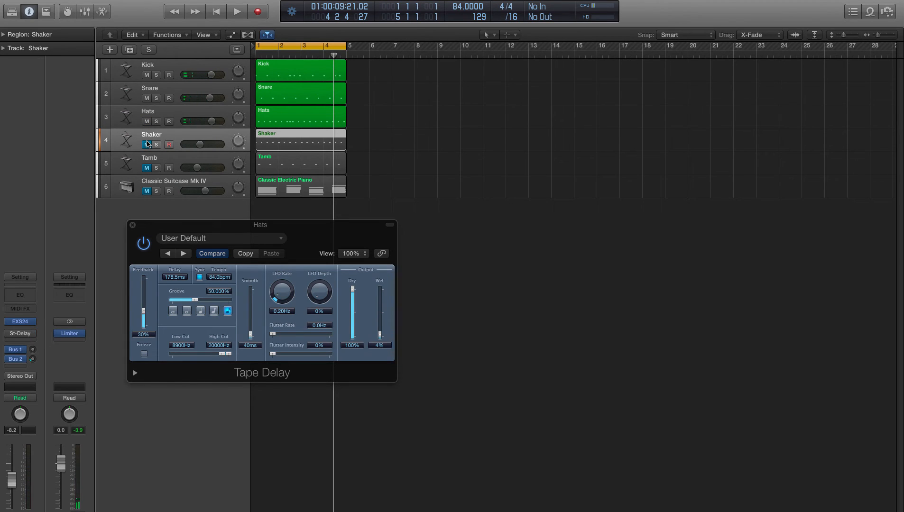
left_click(147, 144)
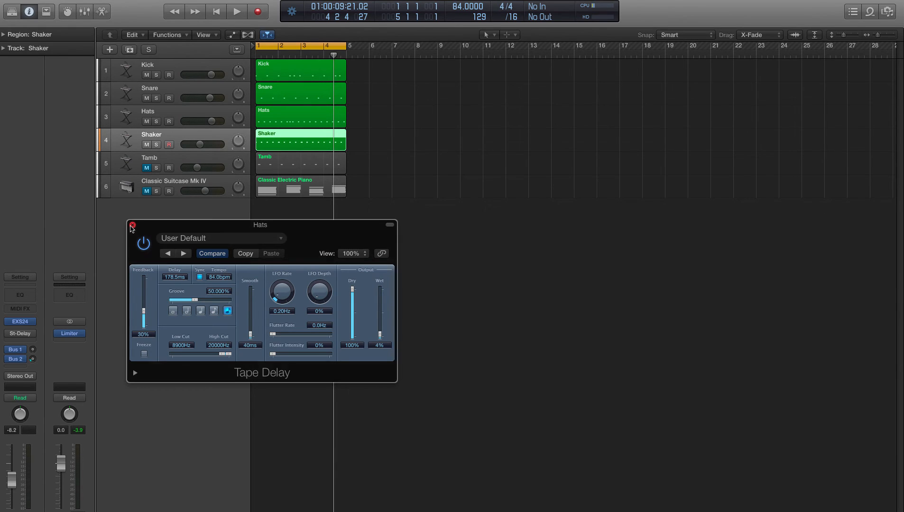
left_click(132, 224)
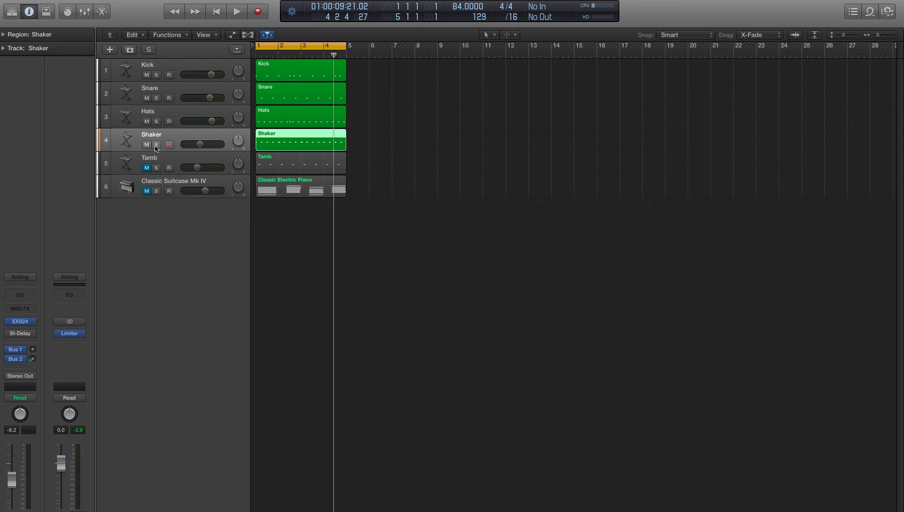
mouse_move(155, 145)
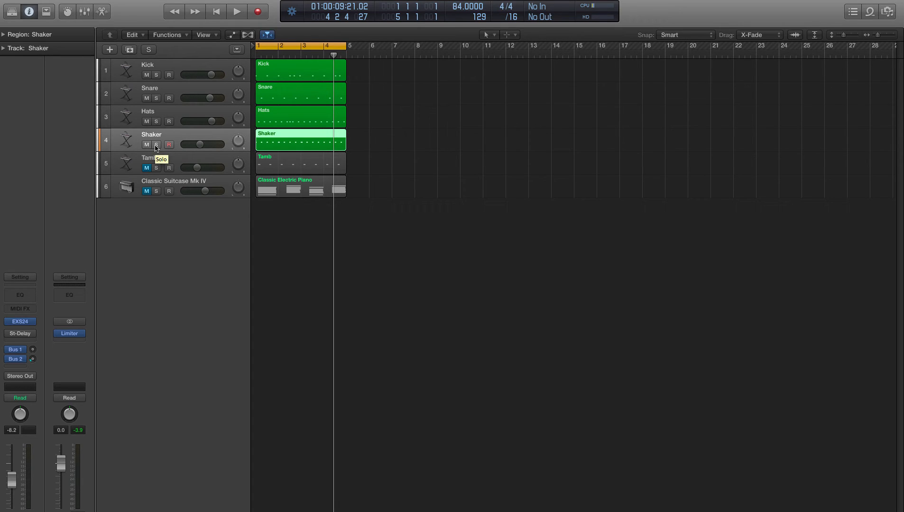
Set the Shaker Stereo Delay's right delay to 1/16 (125 ms), then select Tamb.
left_click(236, 11)
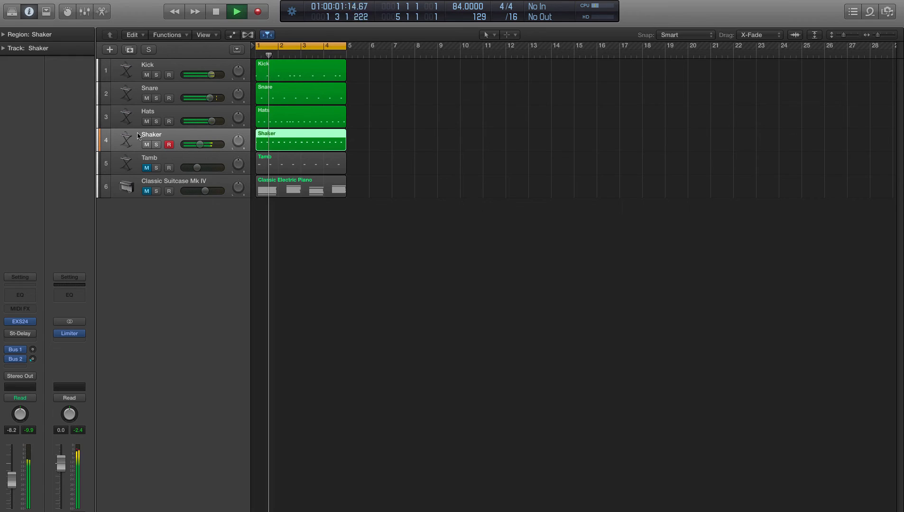
left_click(19, 334)
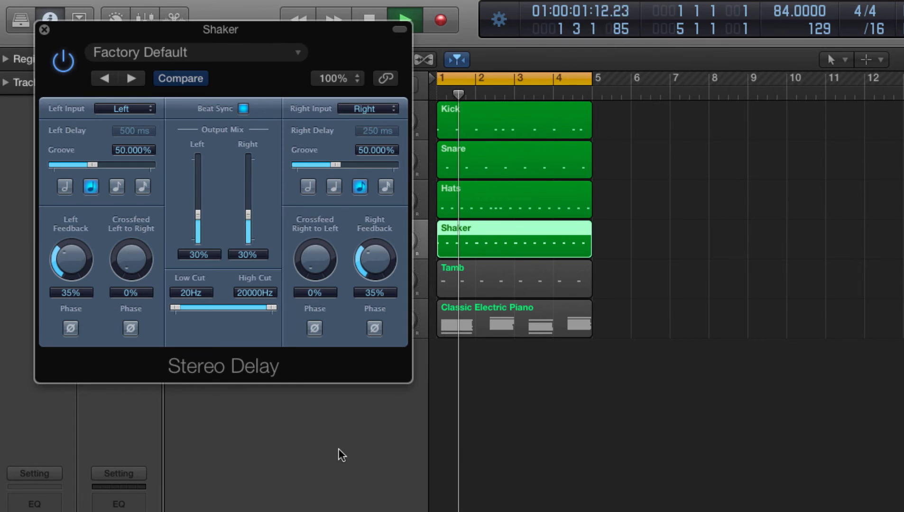
left_click(385, 186)
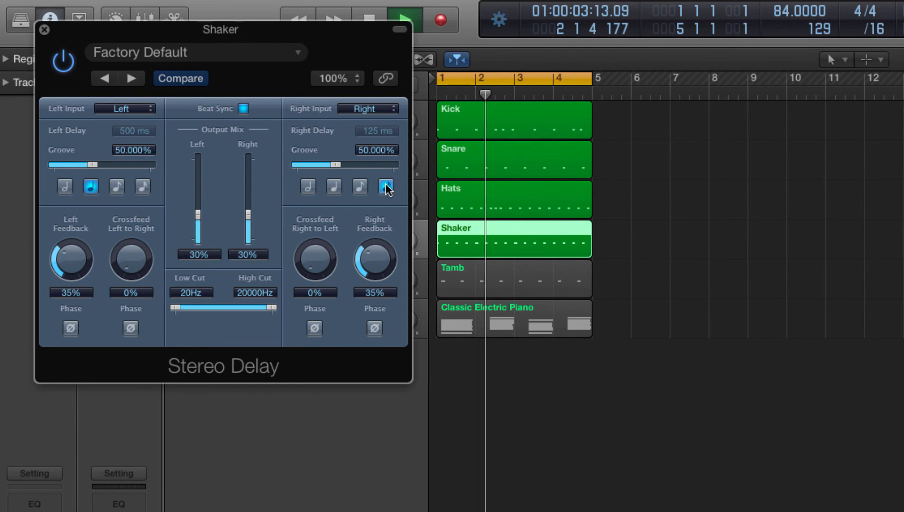
left_click(116, 186)
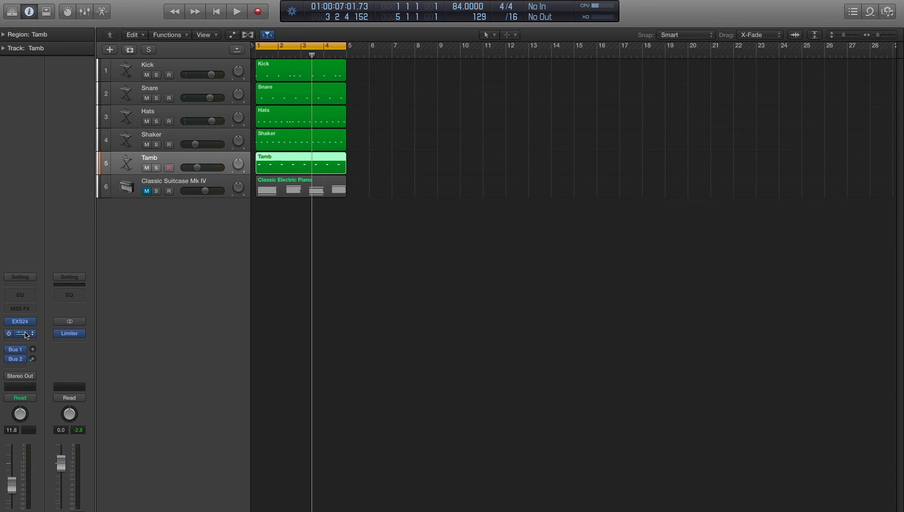
Solo Tamb, audition its Stereo Delay bypassed and re-enabled, then unsolo and close it.
left_click(21, 334)
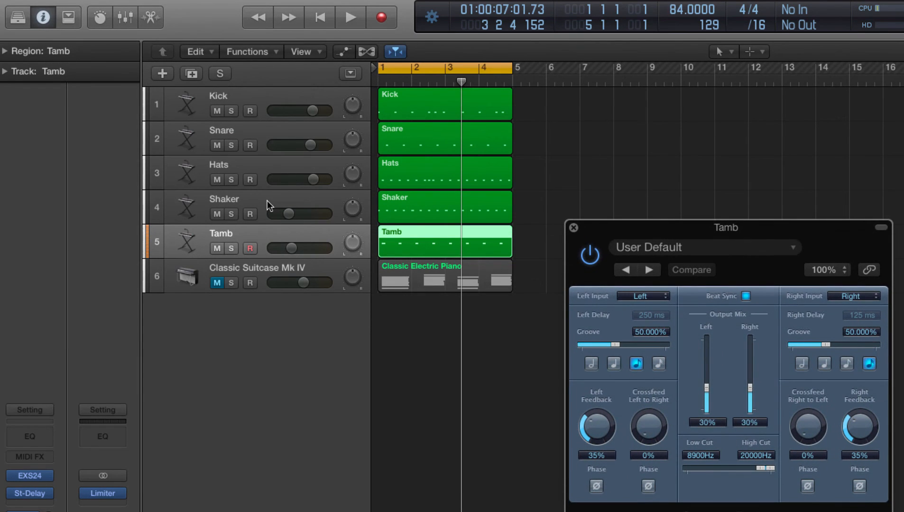
left_click(589, 253)
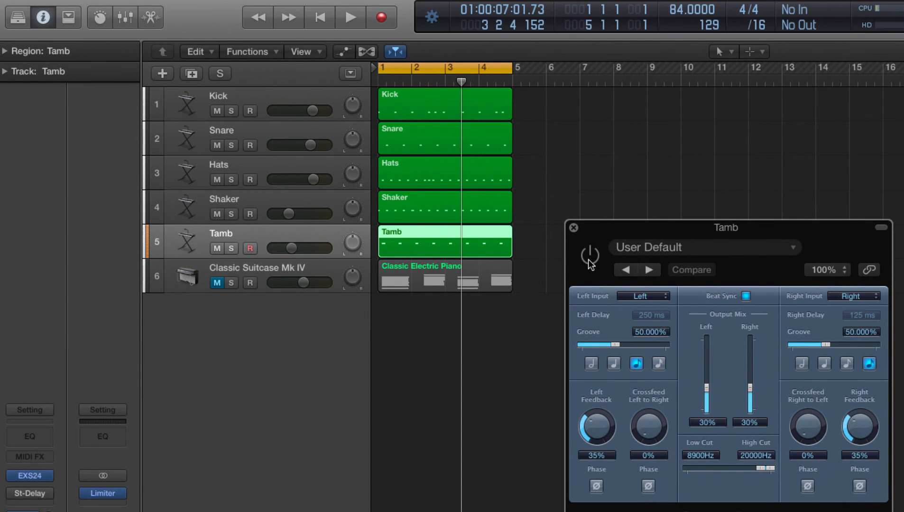
left_click(230, 249)
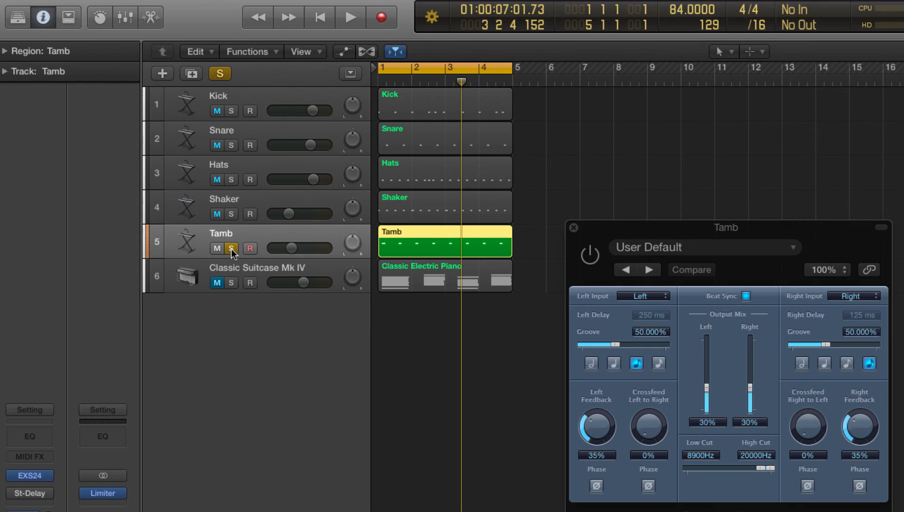
left_click(350, 17)
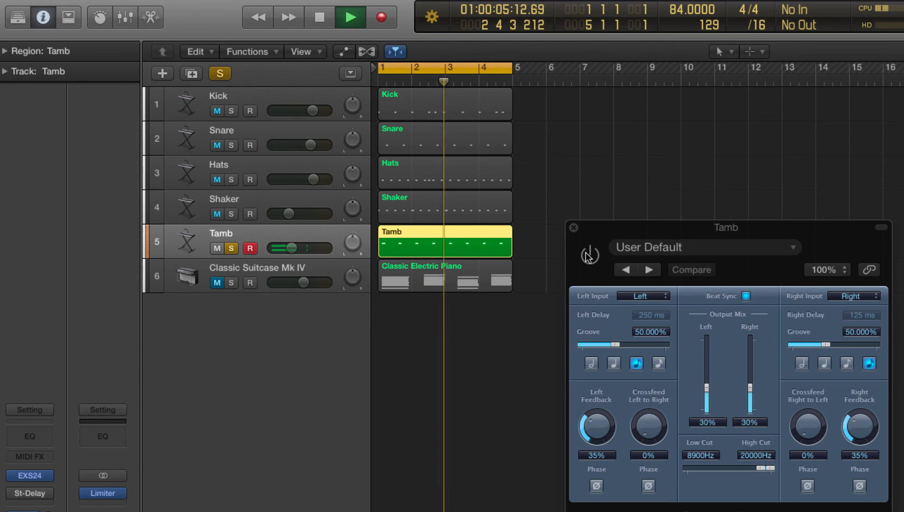
left_click(589, 255)
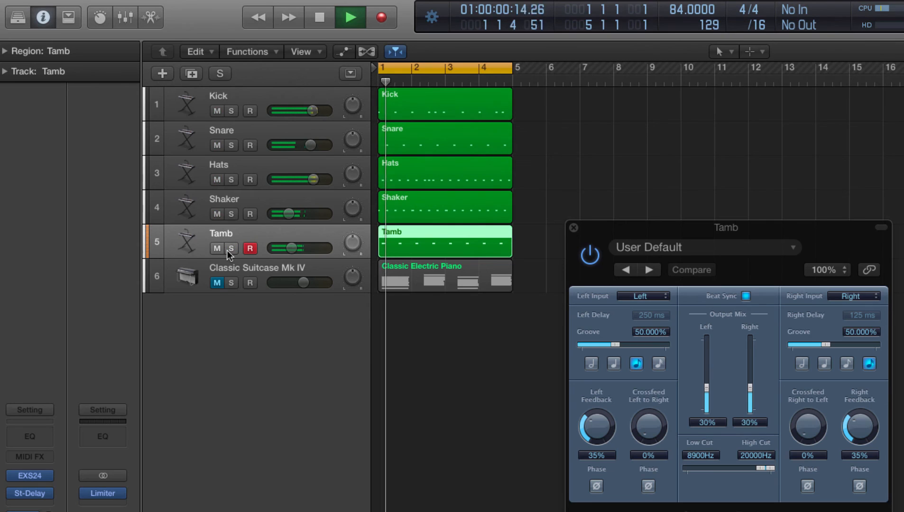
left_click(350, 17)
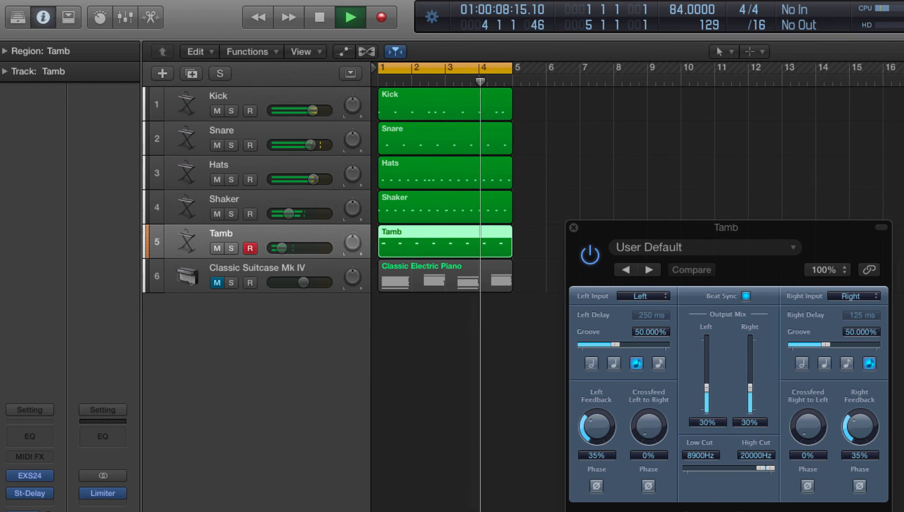
left_click(350, 16)
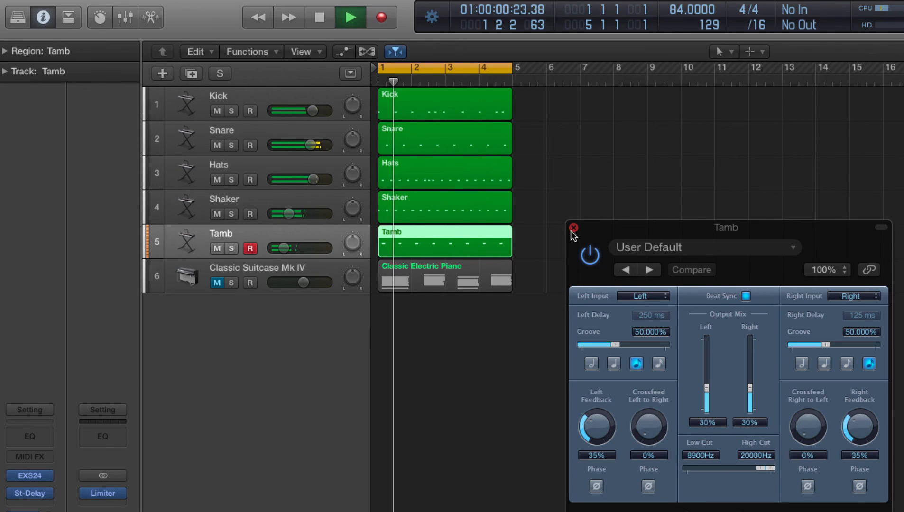
left_click(573, 228)
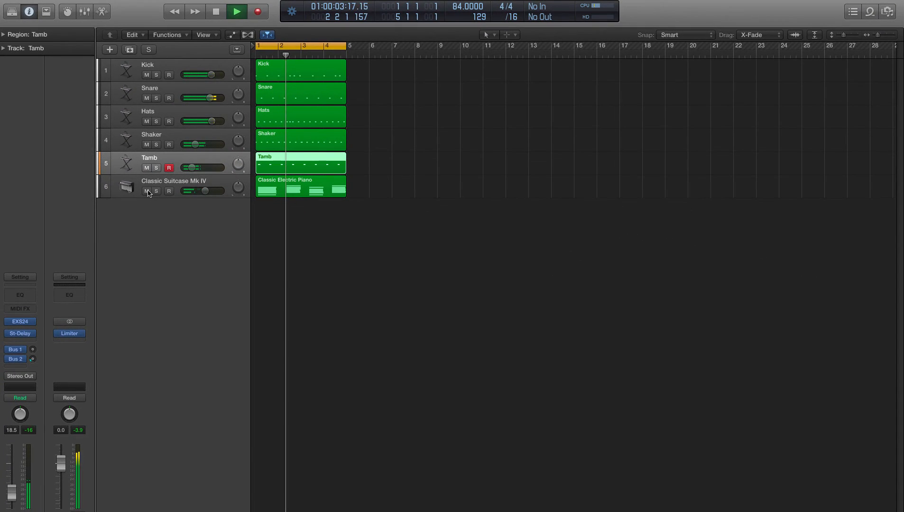
left_click(235, 11)
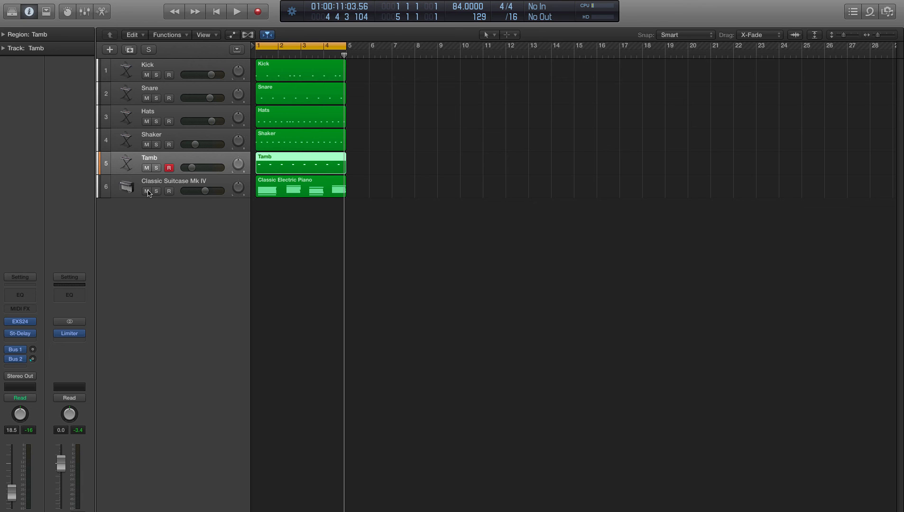
left_click(300, 71)
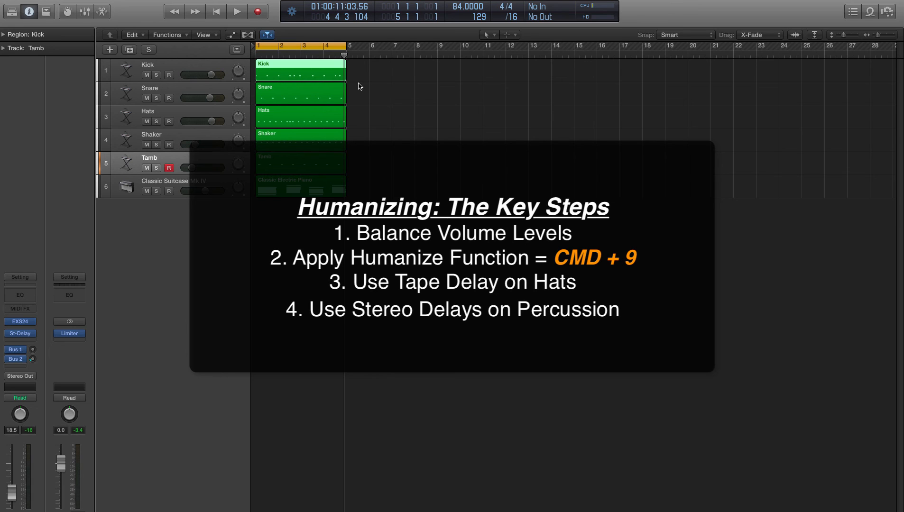
mouse_move(317, 67)
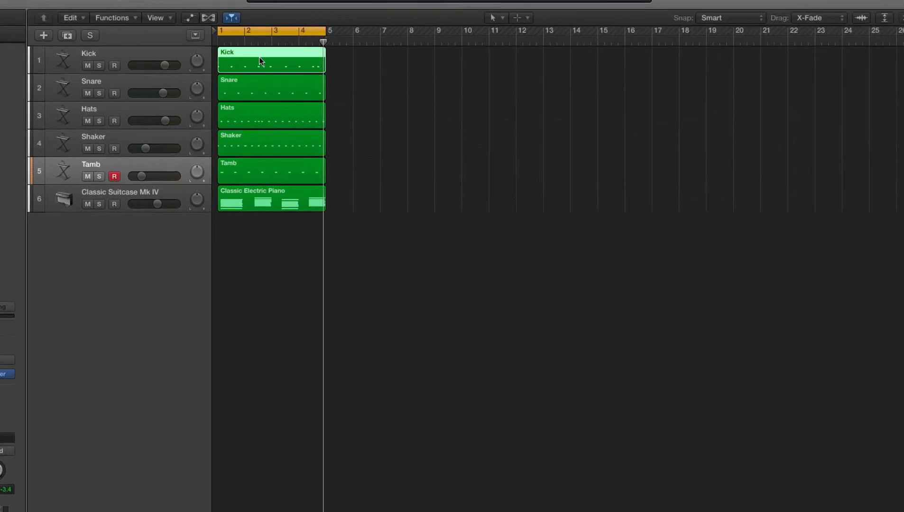
Right-click the Kick region, then select the Classic Electric Piano region.
right_click(260, 60)
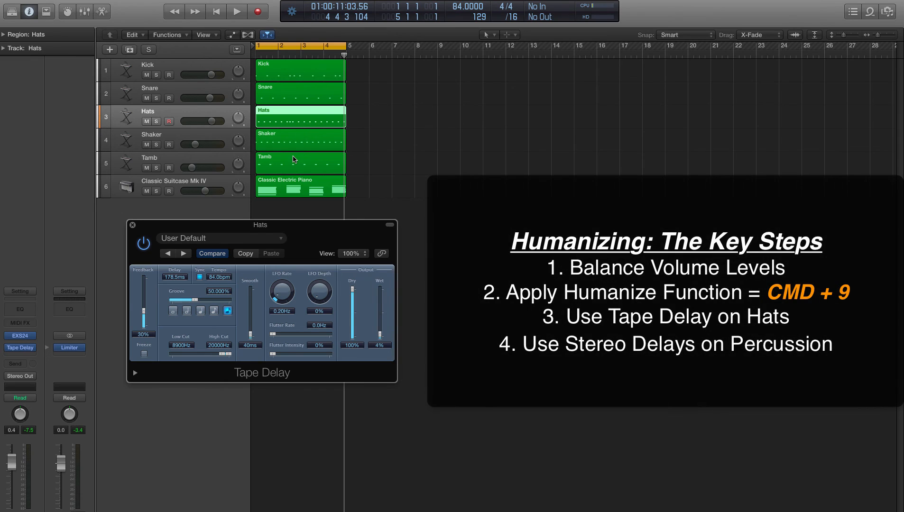
mouse_move(293, 164)
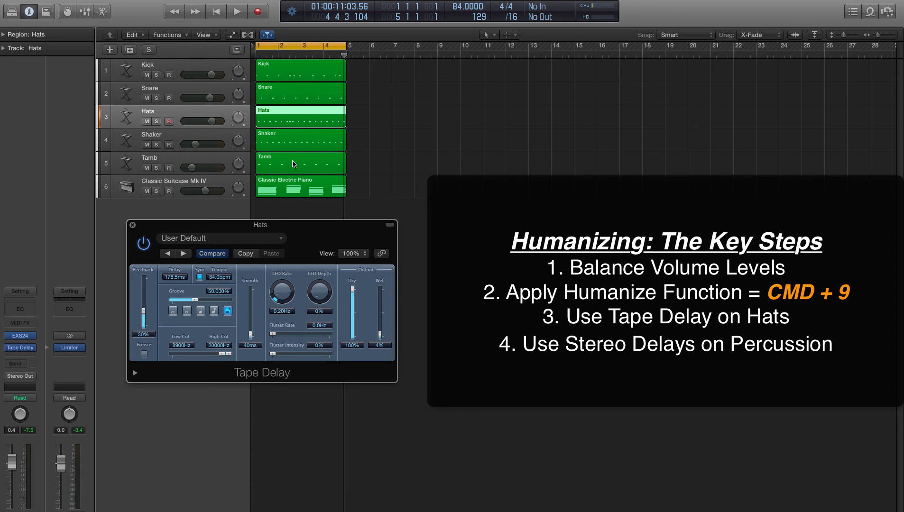
mouse_move(283, 207)
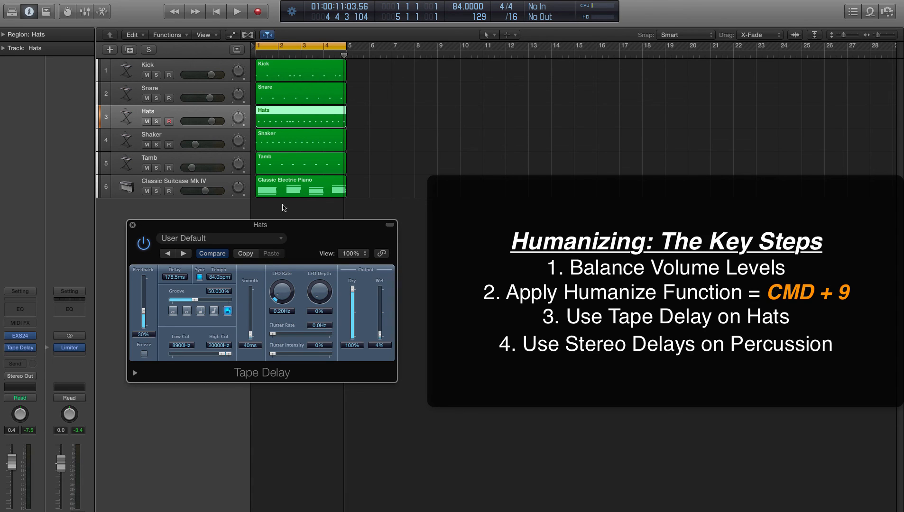
left_click(294, 190)
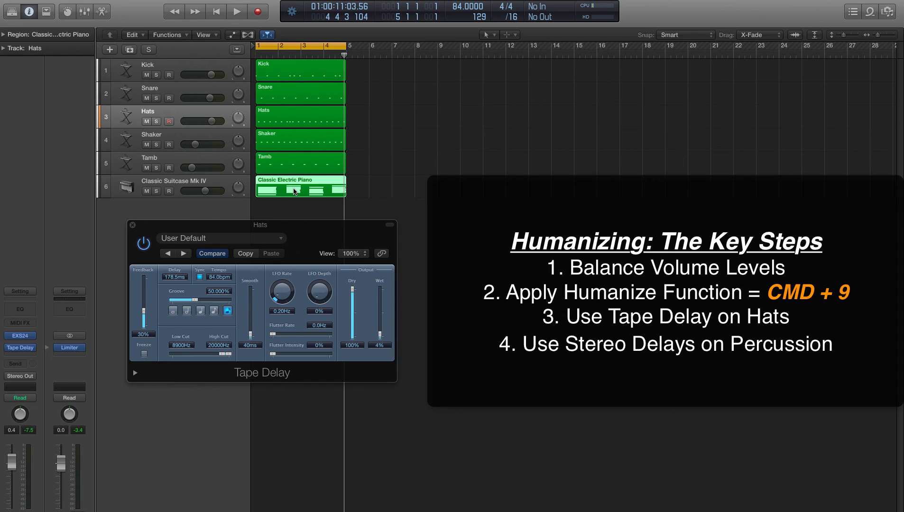